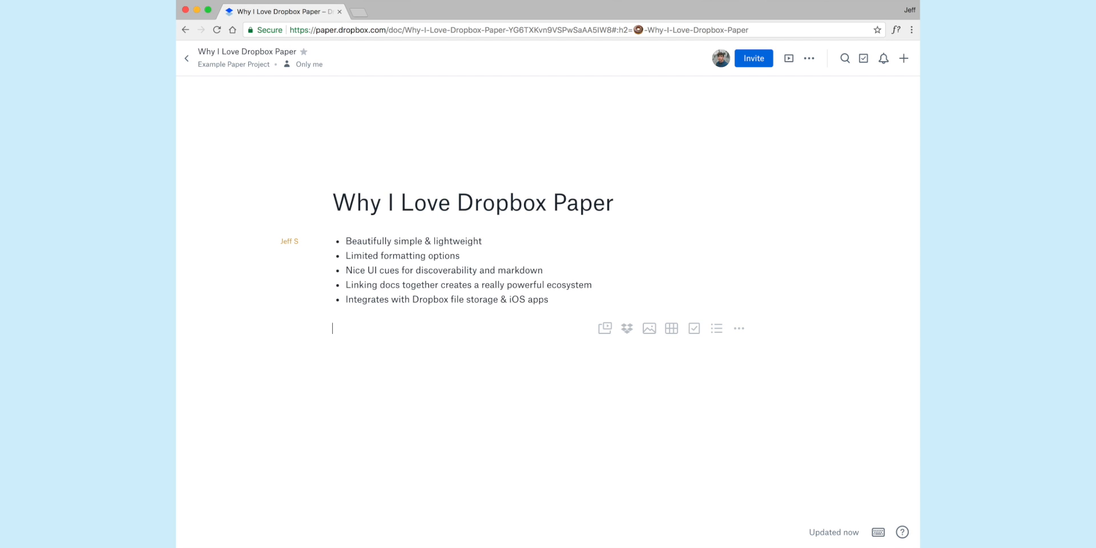
Add Heading 1, Heading 2 and Heading 3 lines using # and ## markdown shortcuts.
type("#")
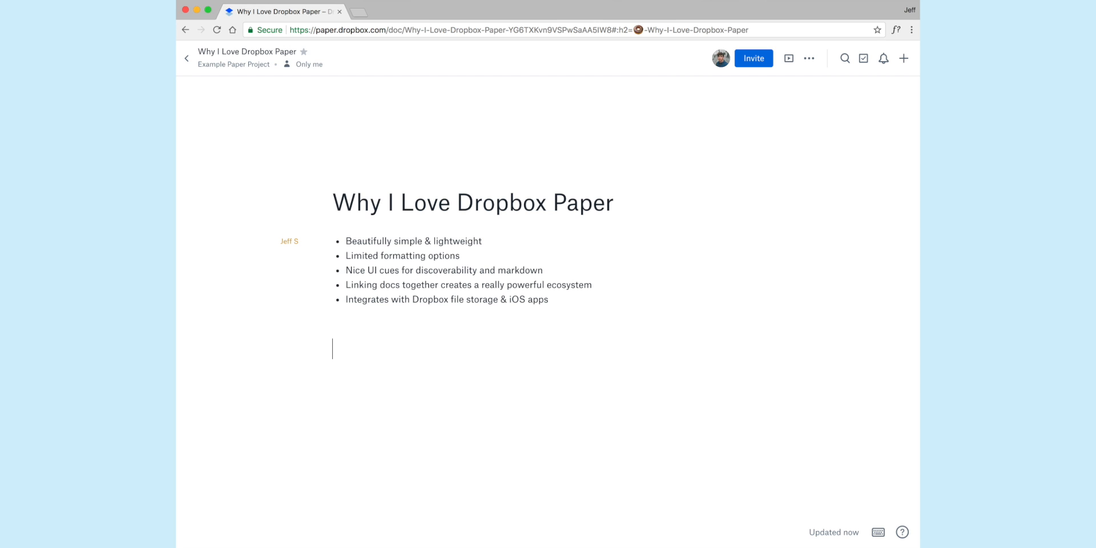
type("Heading 1")
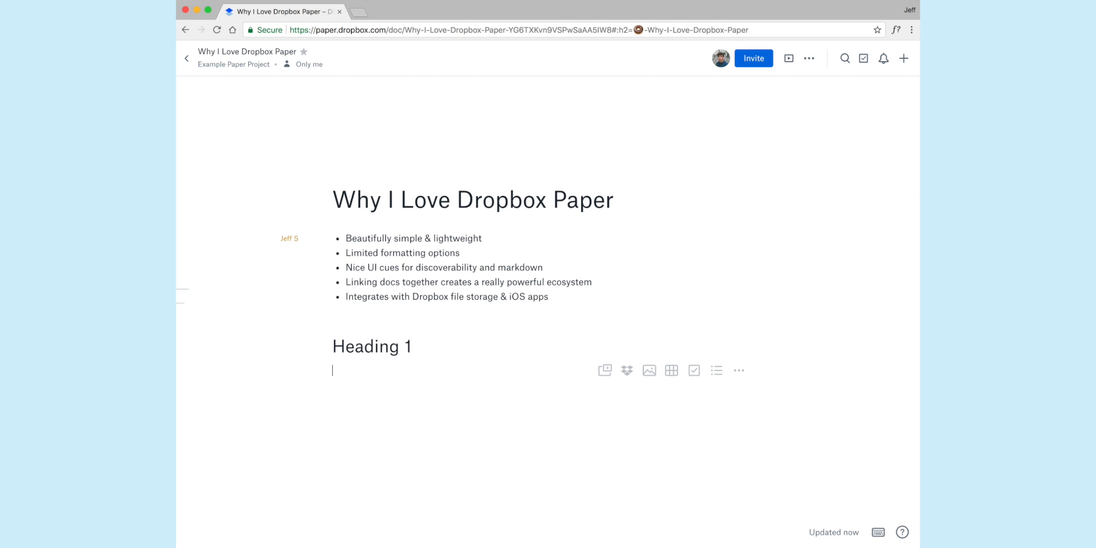
type("##")
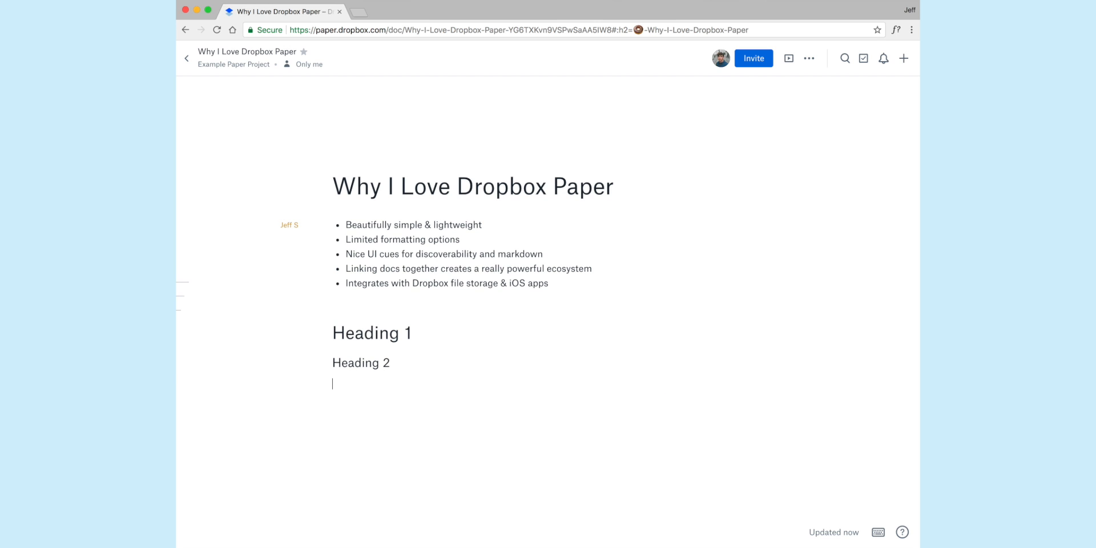
type("Heading")
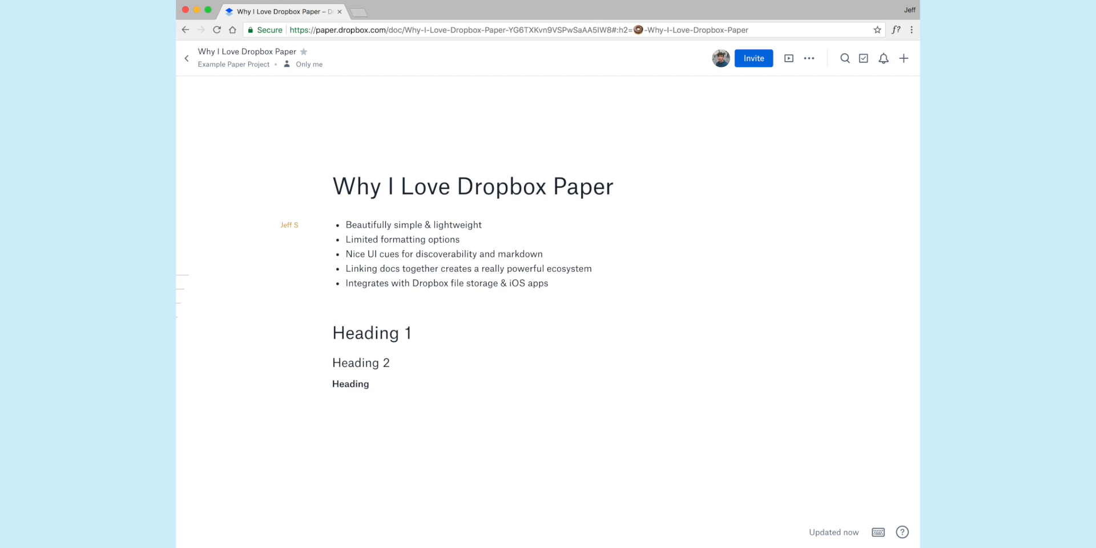
type("3")
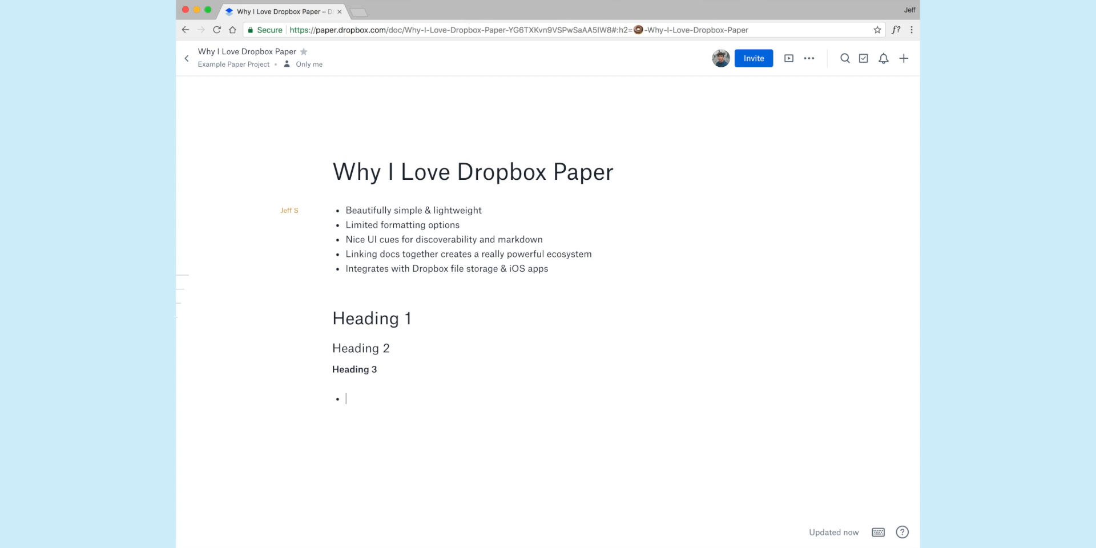
Start a bulleted list with items 'bullet' and 'bullet 2'.
type("bull")
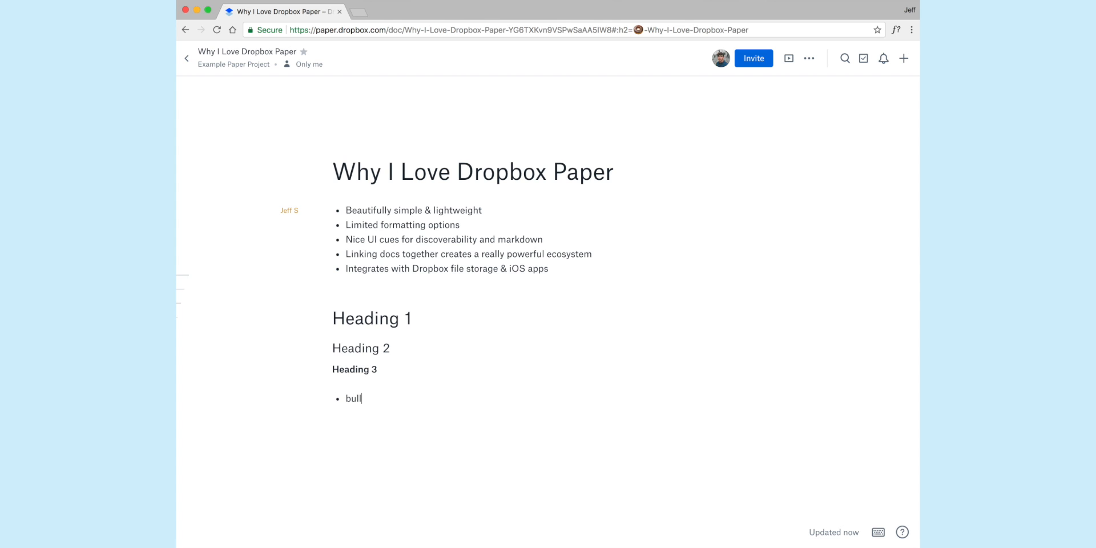
type("et")
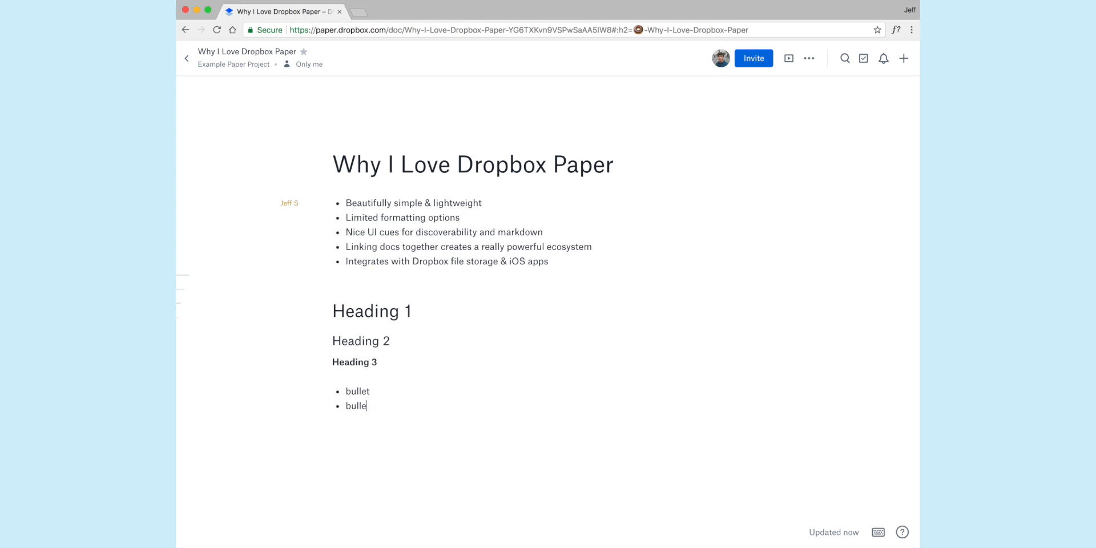
type("t 2")
type("Task List")
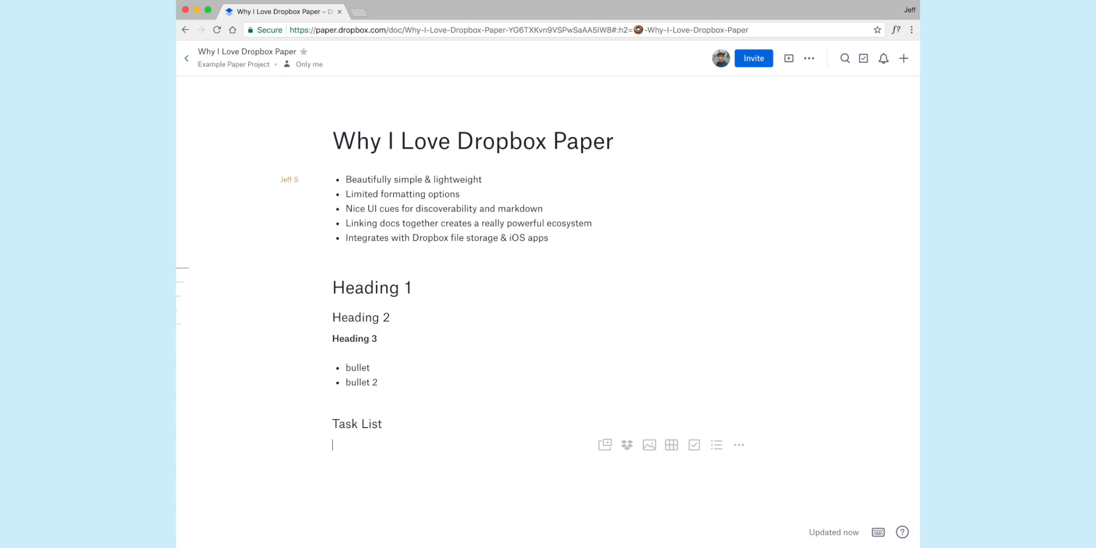
Start a checklist under Task List with the to-do 'Take out the trash'.
type("[")
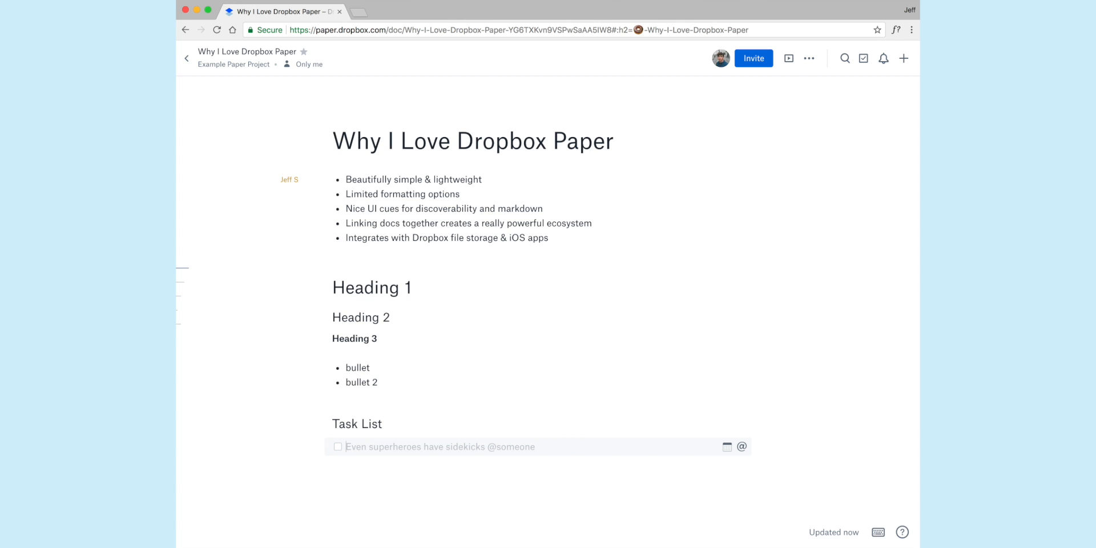
type("Take")
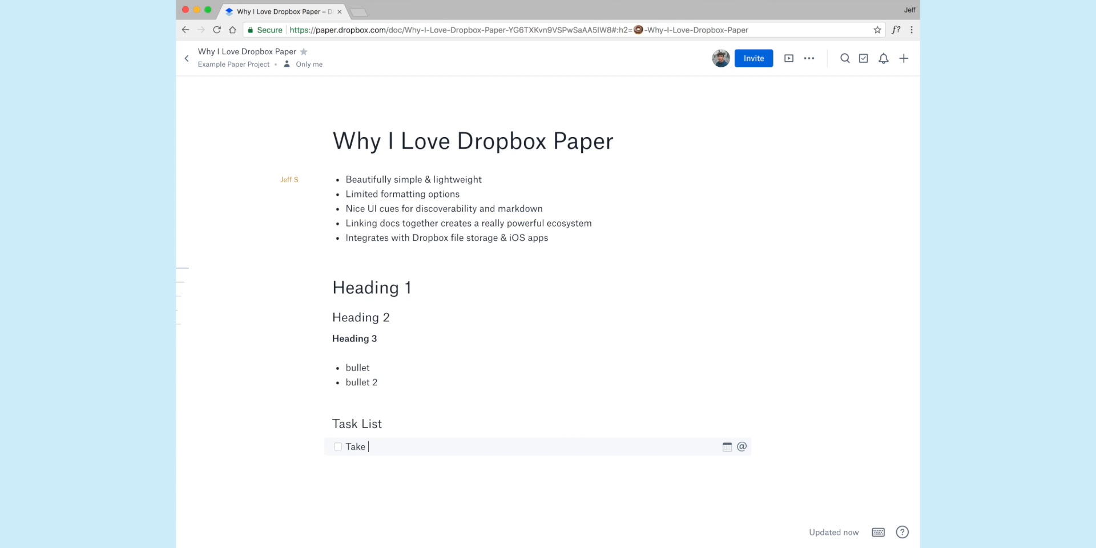
type("out hte")
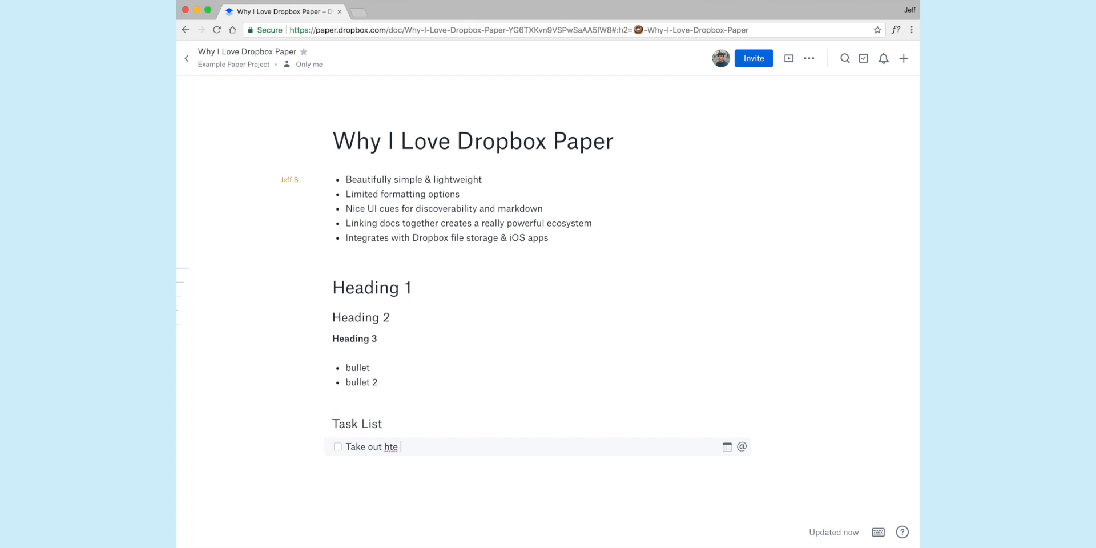
type("the trash")
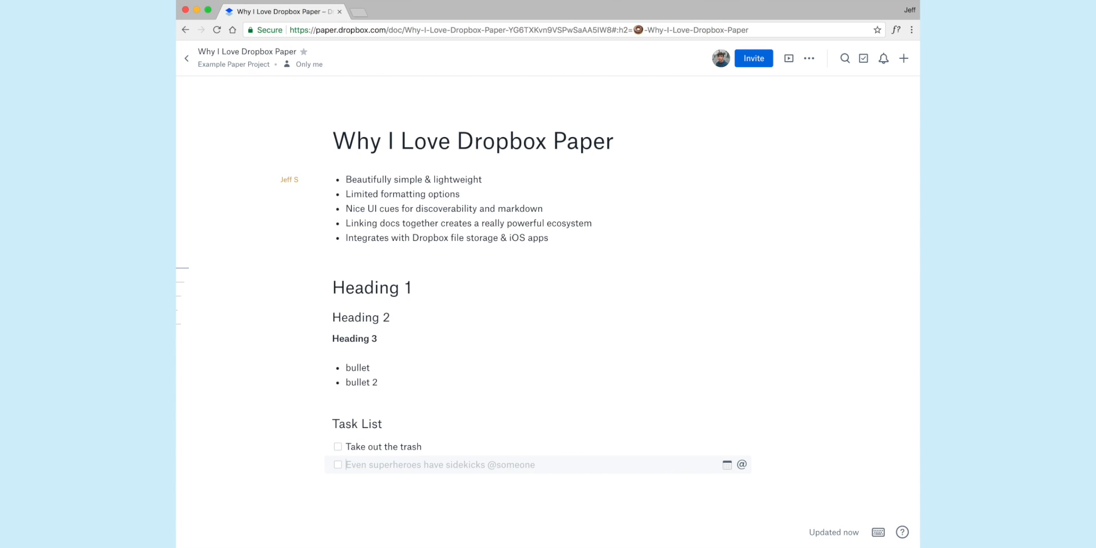
Add the to-dos 'Wash the dishes' and 'Feed my dog' to the checklist.
type("Wash the dish")
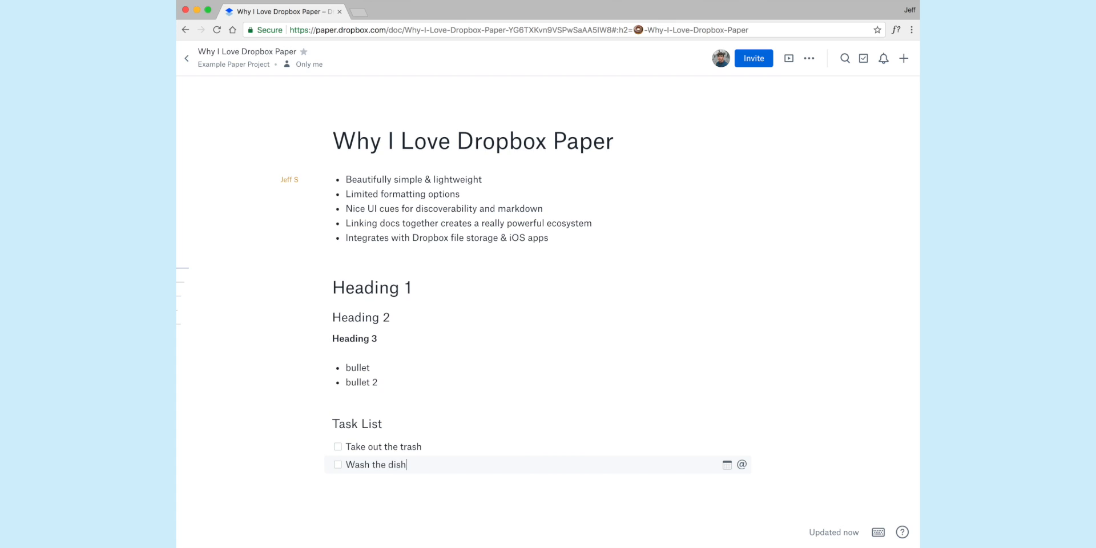
key("Enter")
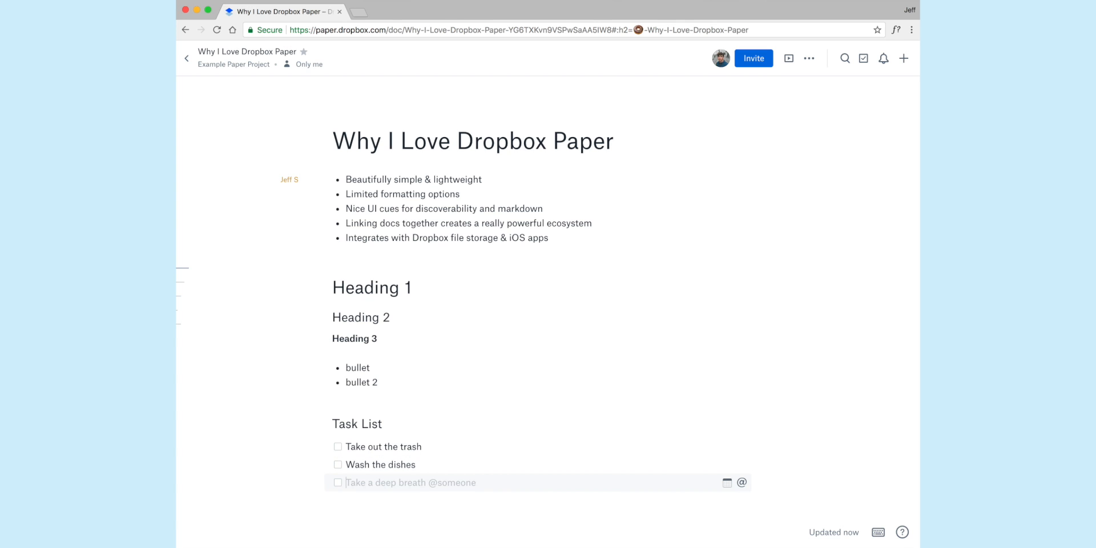
type("Feed my d")
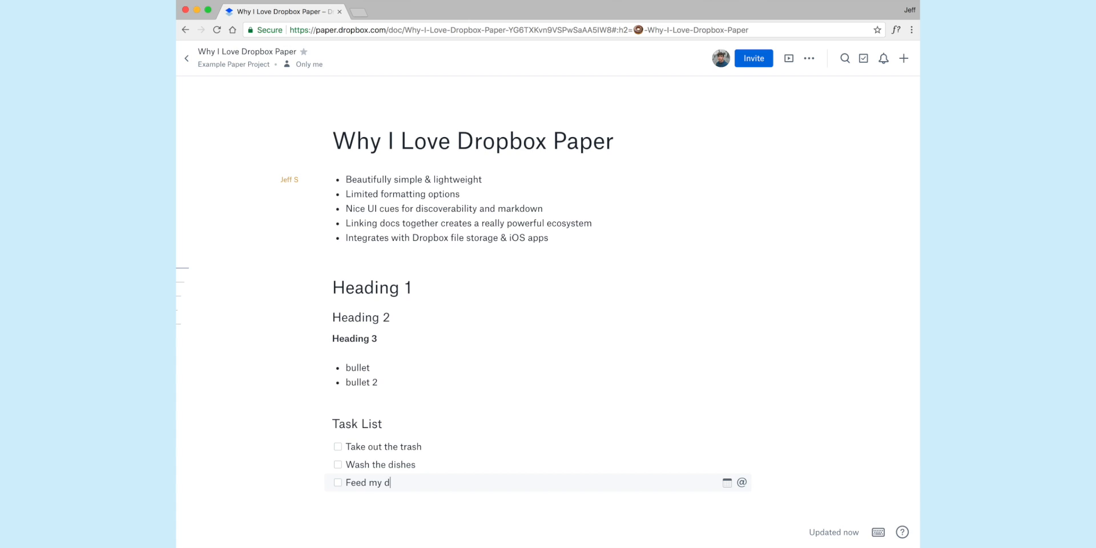
key("Enter")
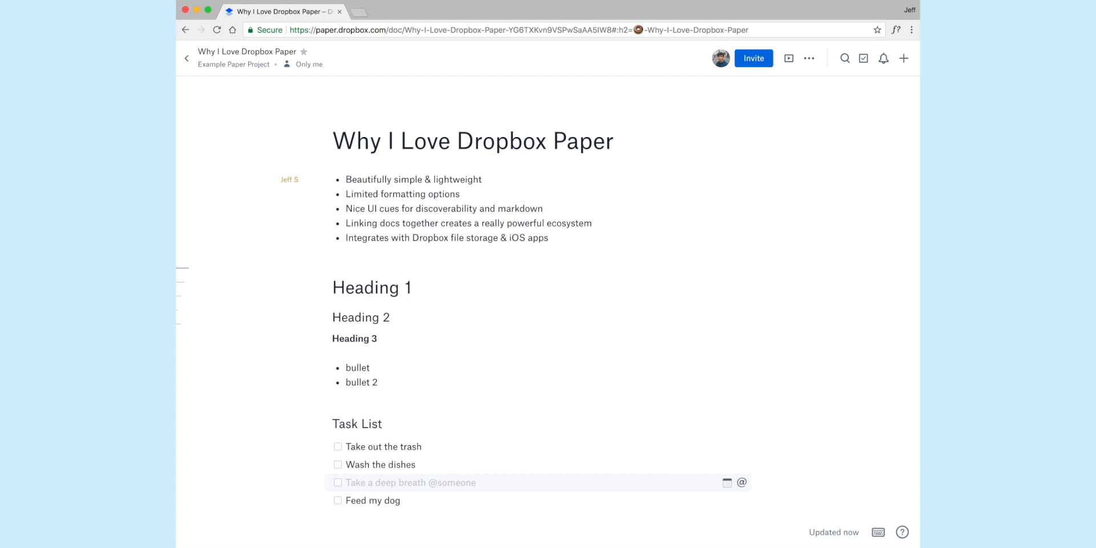
type("wash forks")
type("wash spoons")
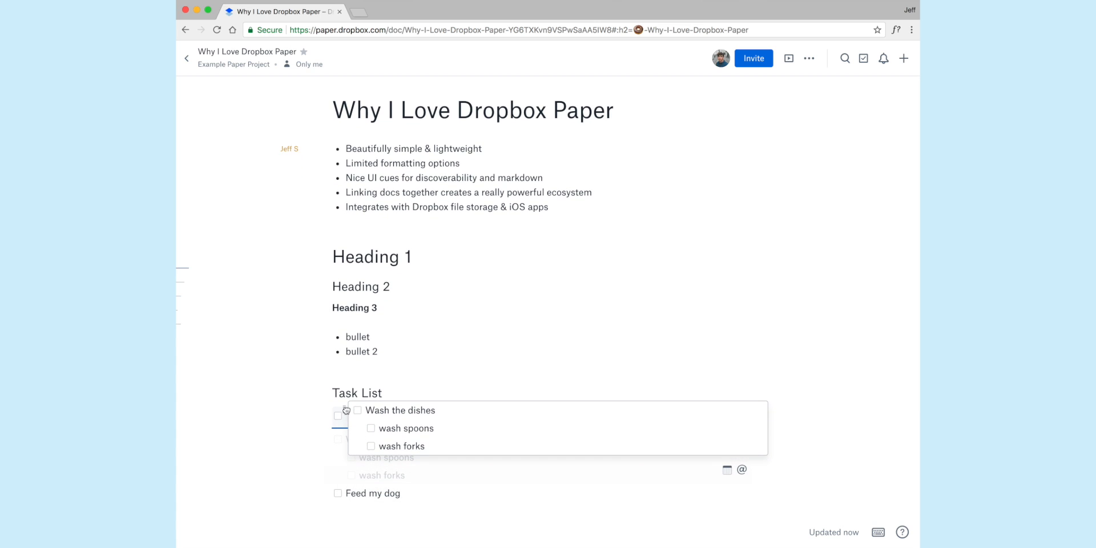
scroll("down", 3)
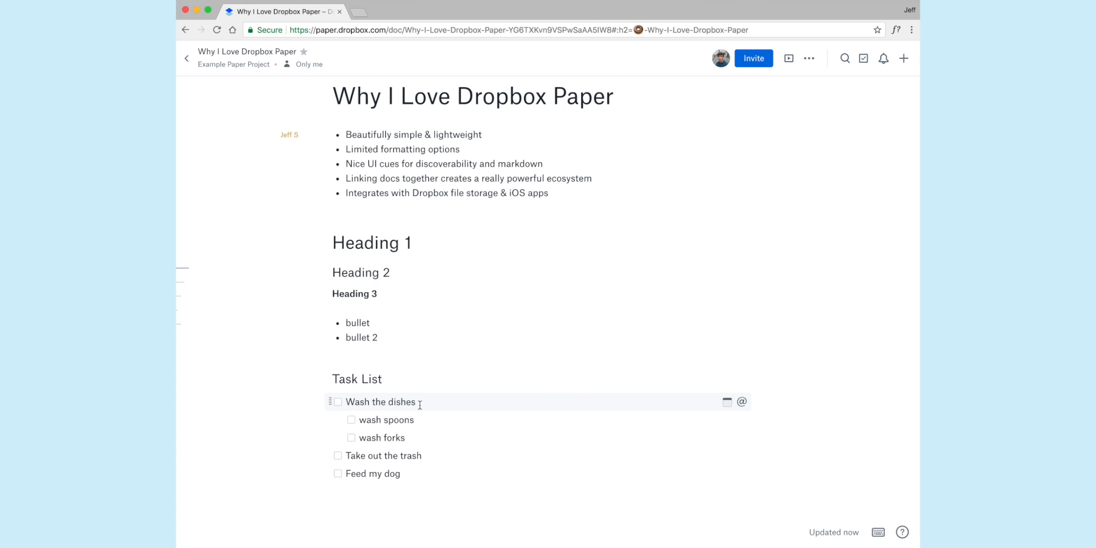
left_click(742, 402)
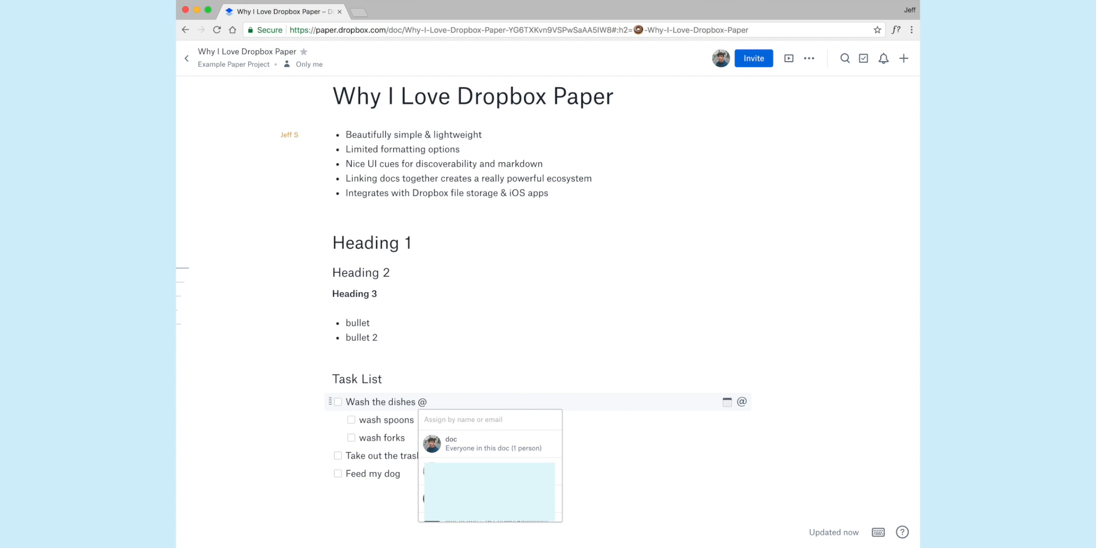
type("j")
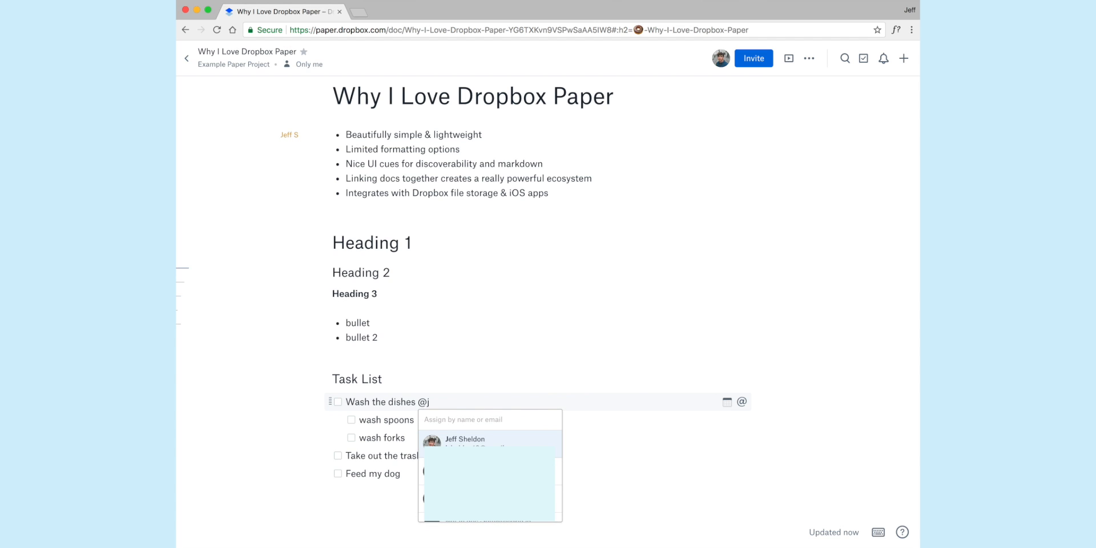
left_click(465, 438)
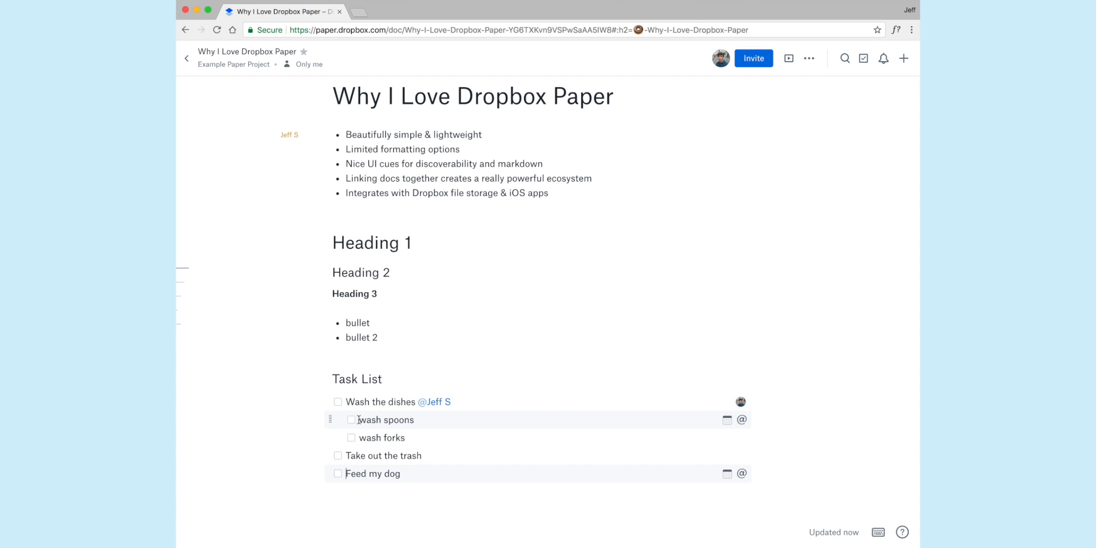
Check off the subtasks and the Wash the dishes task.
left_click(351, 420)
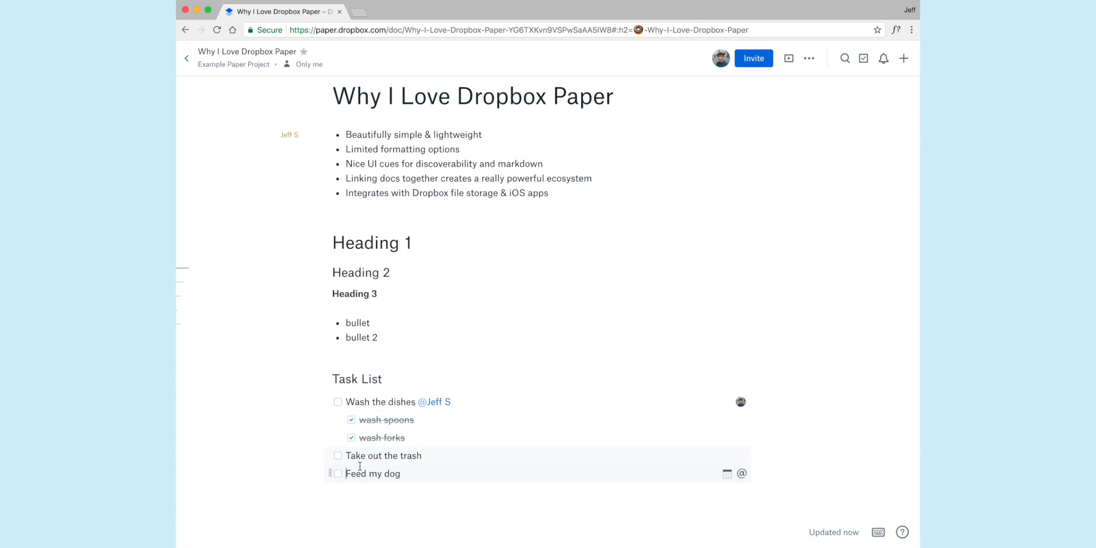
left_click(337, 402)
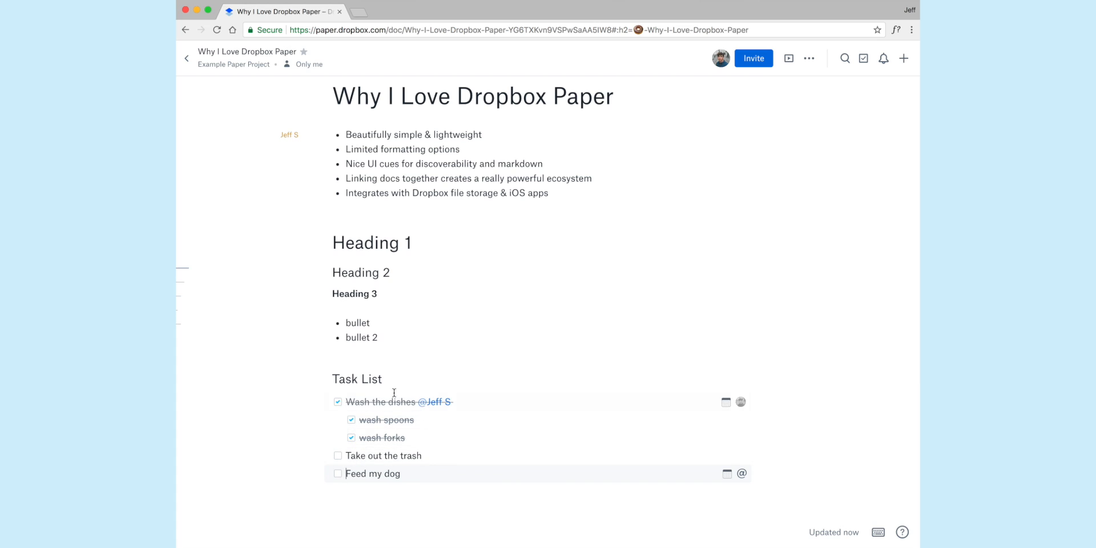
mouse_move(399, 438)
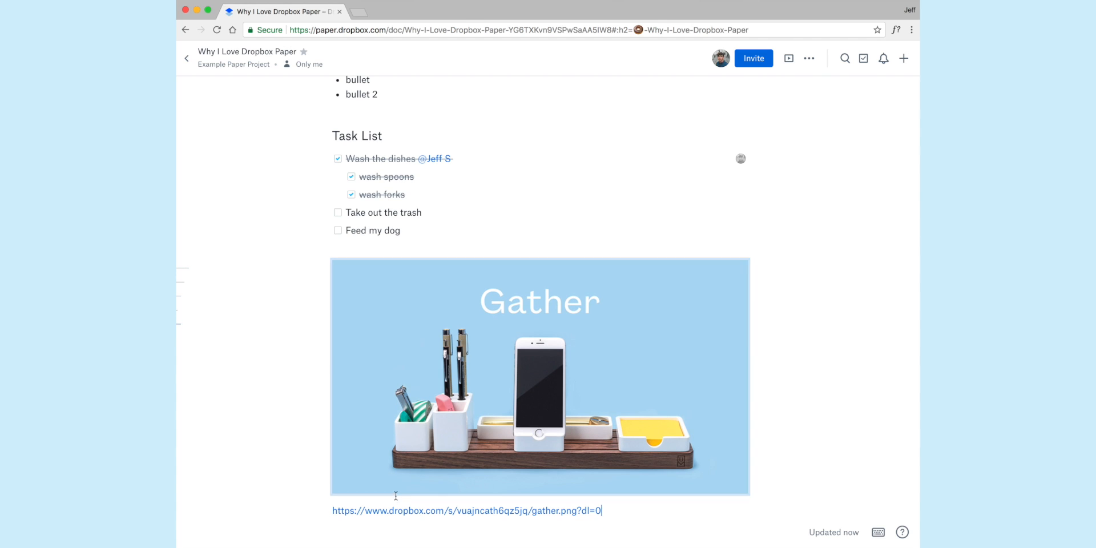
mouse_move(494, 405)
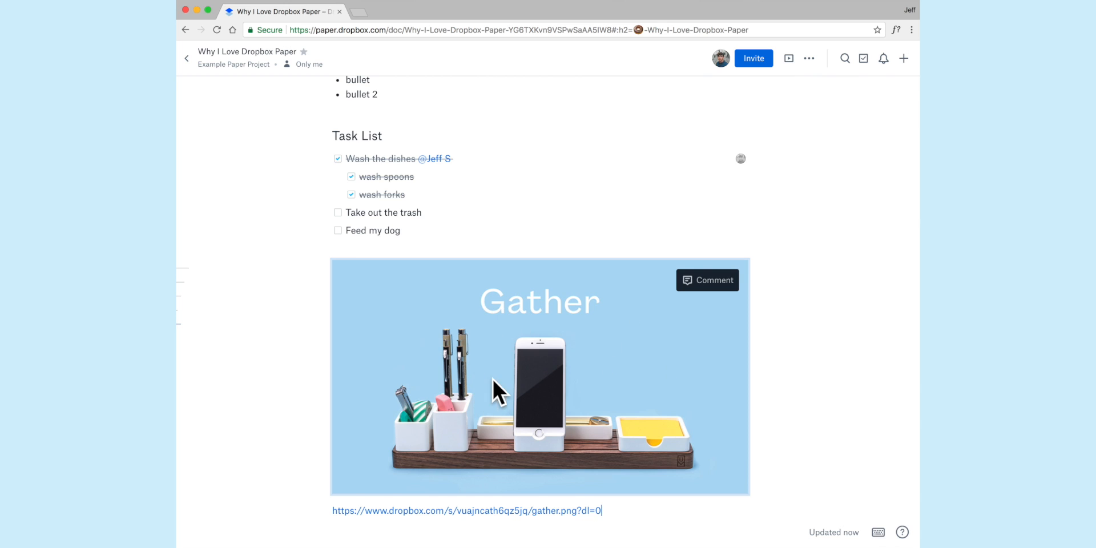
Select the Dropbox link text below the Gather image.
scroll("down", 3)
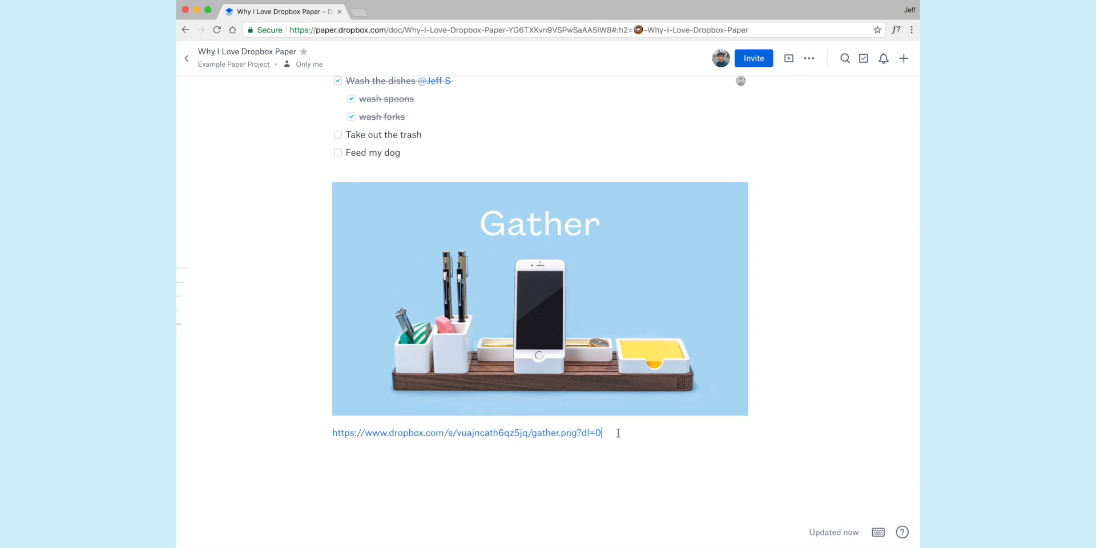
left_click_drag(333, 433, 602, 432)
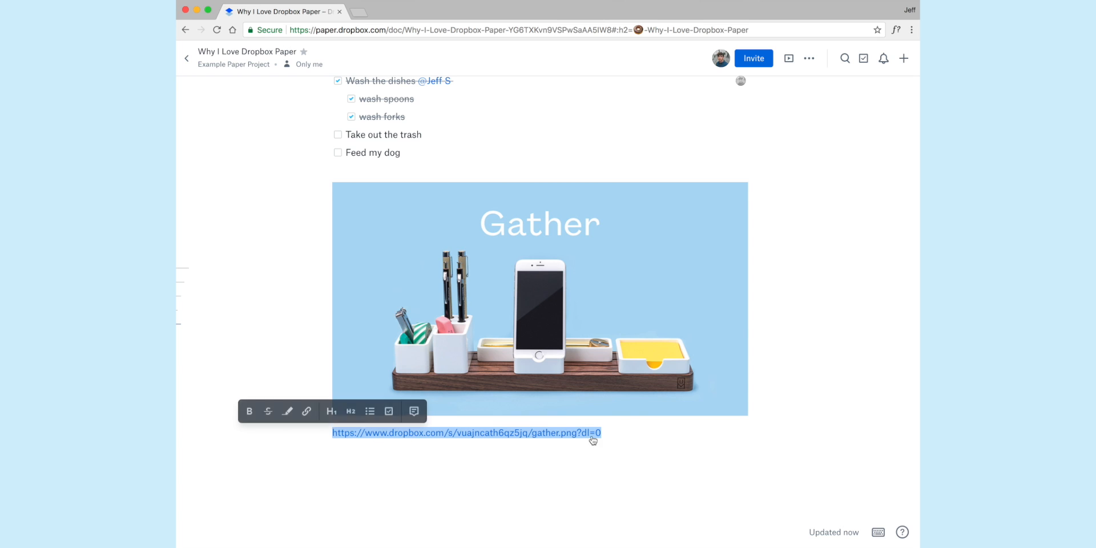
mouse_move(547, 423)
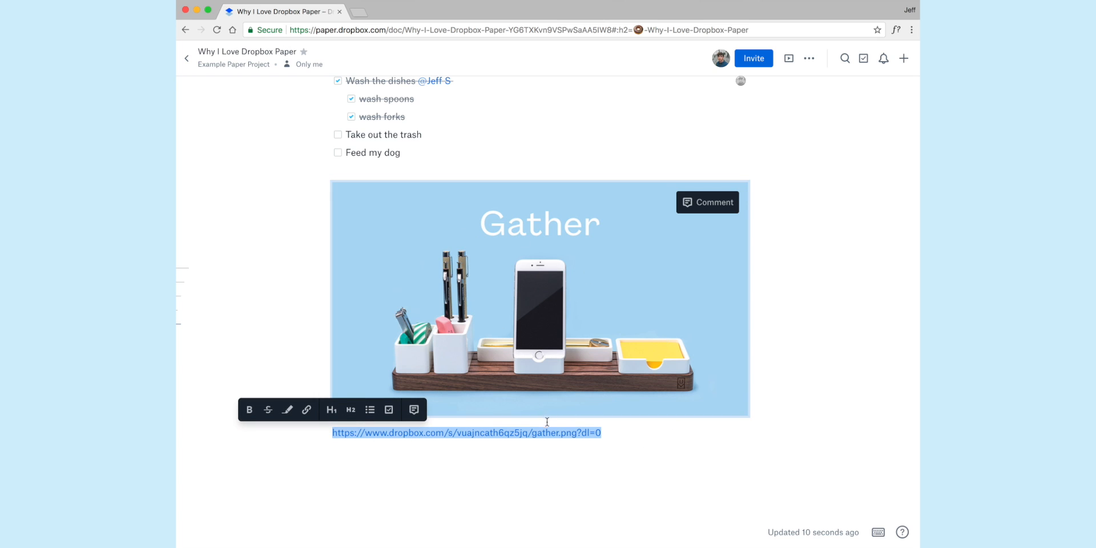
left_click(480, 454)
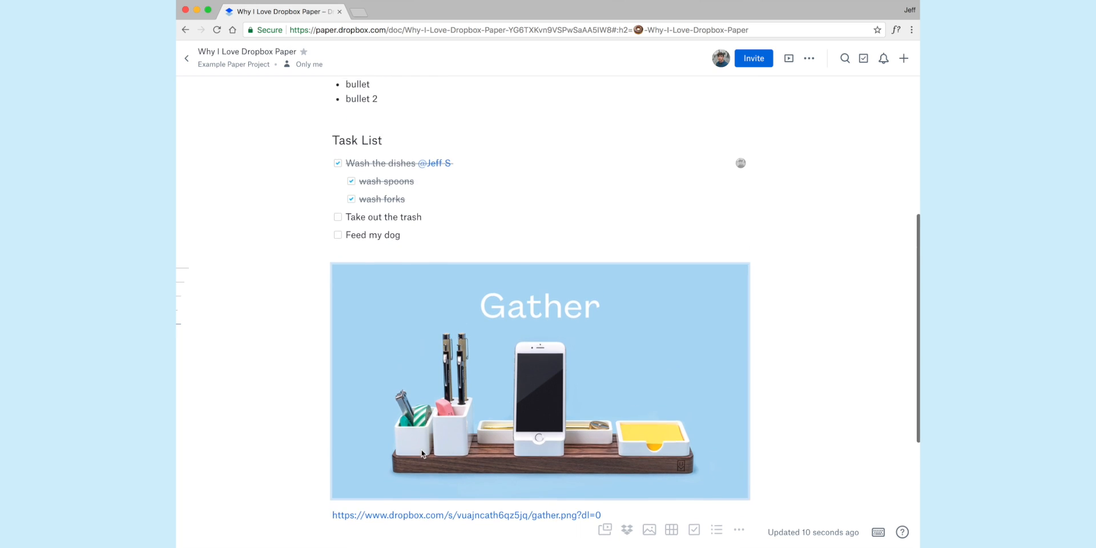
Start a 'Gath' caption under the desk photo in the two-photo gallery.
scroll("down", 3)
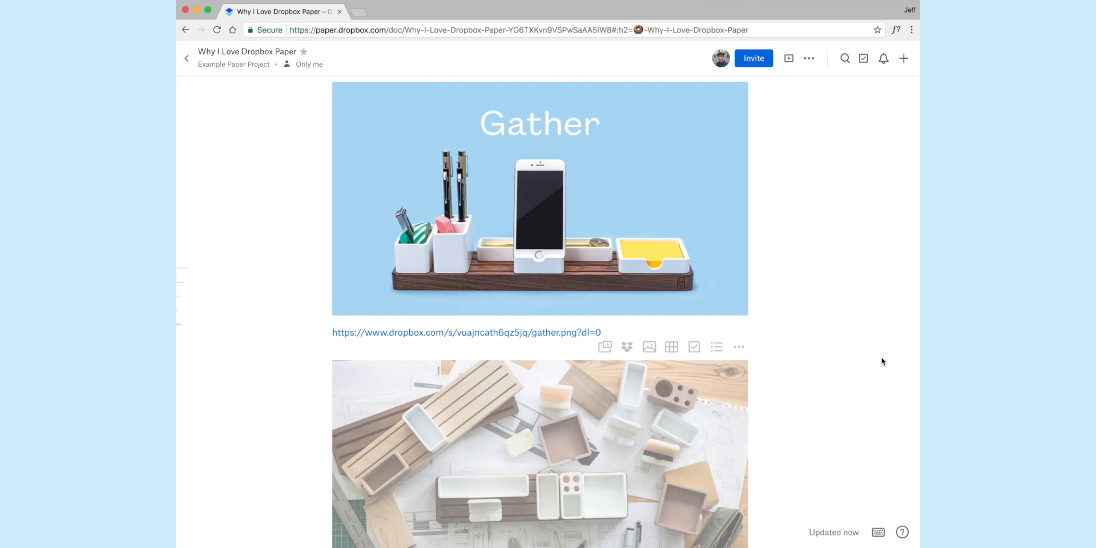
scroll("down", 3)
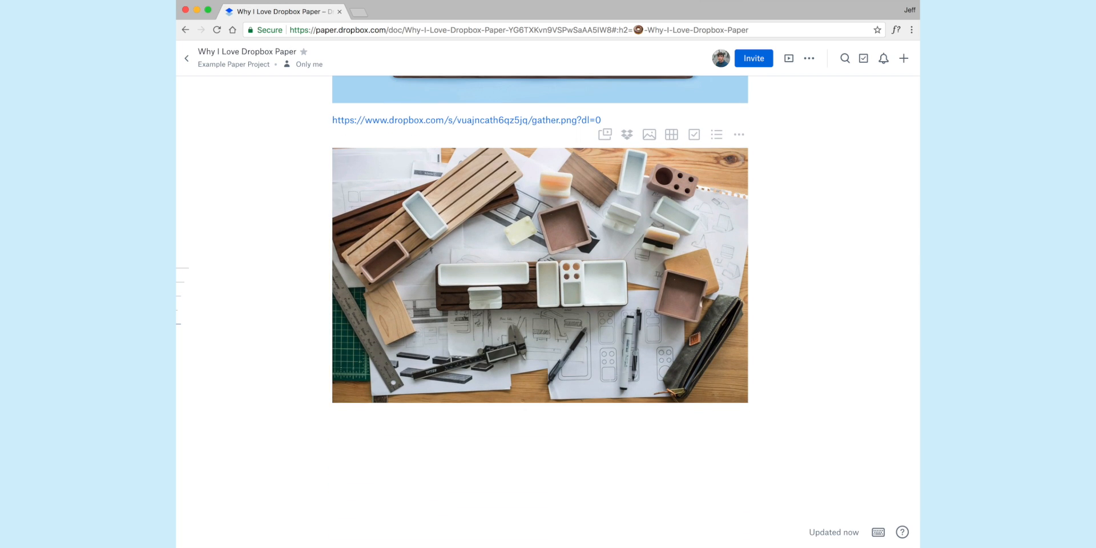
scroll("down", 3)
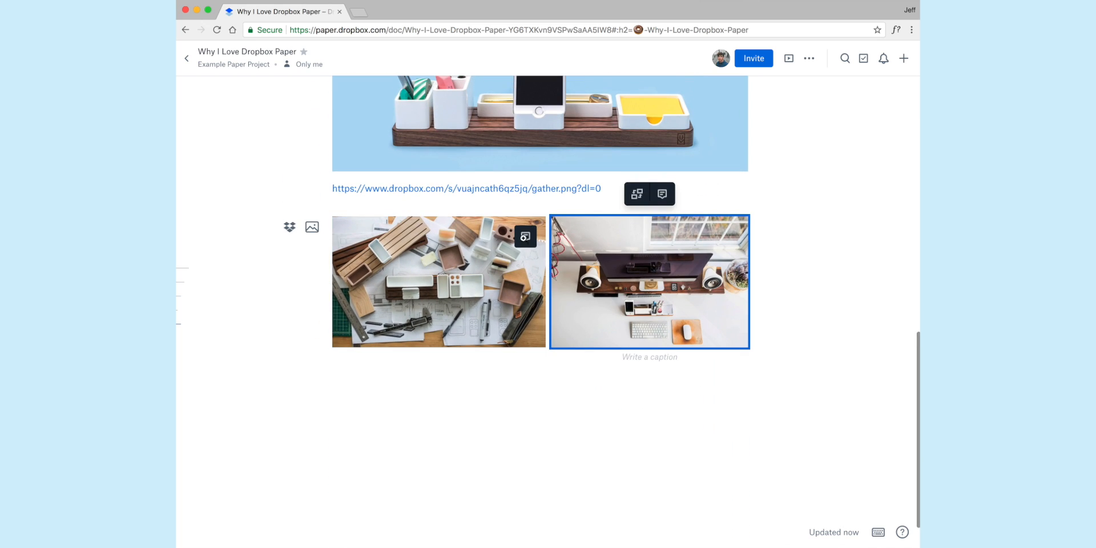
left_click(639, 358)
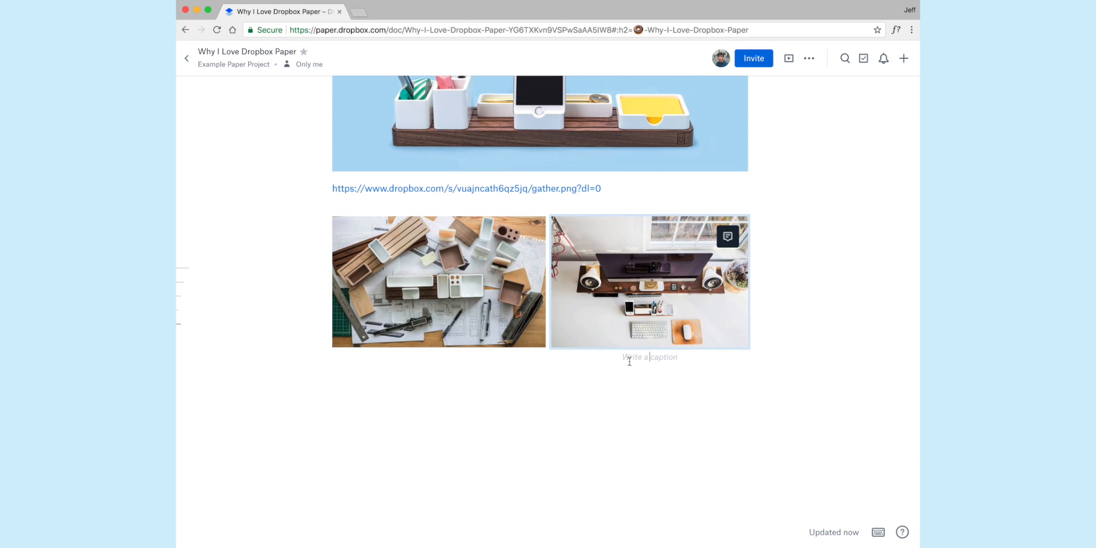
type("Gath")
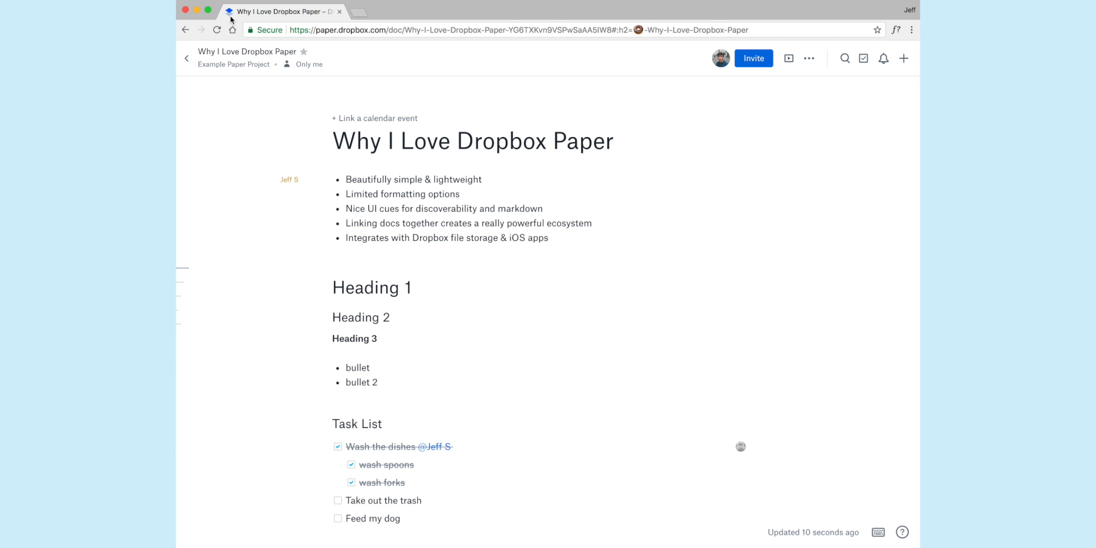
mouse_move(304, 112)
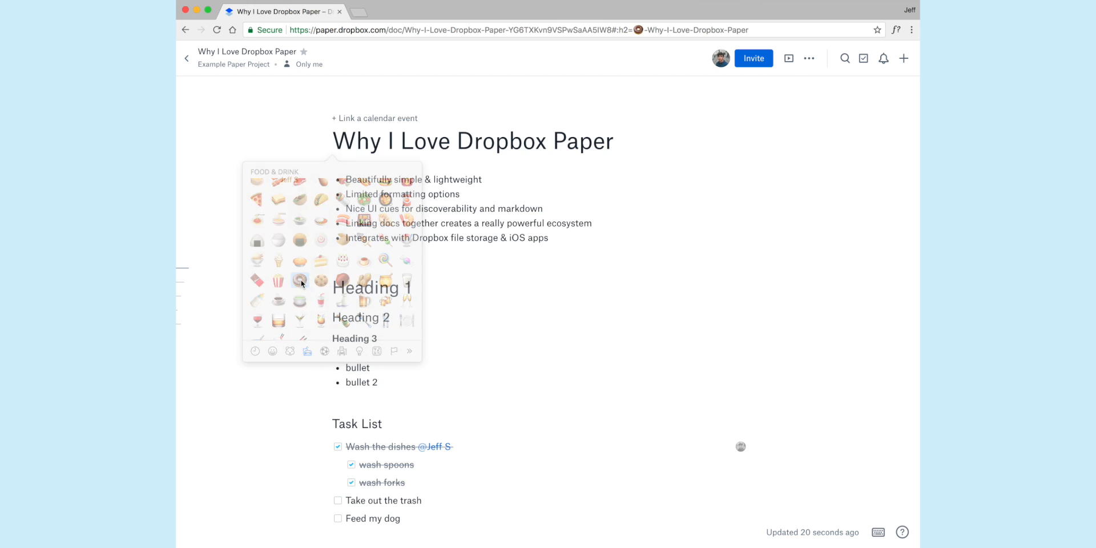
Add a doughnut emoji to the Why I Love Dropbox Paper title and return to the docs list.
left_click(299, 280)
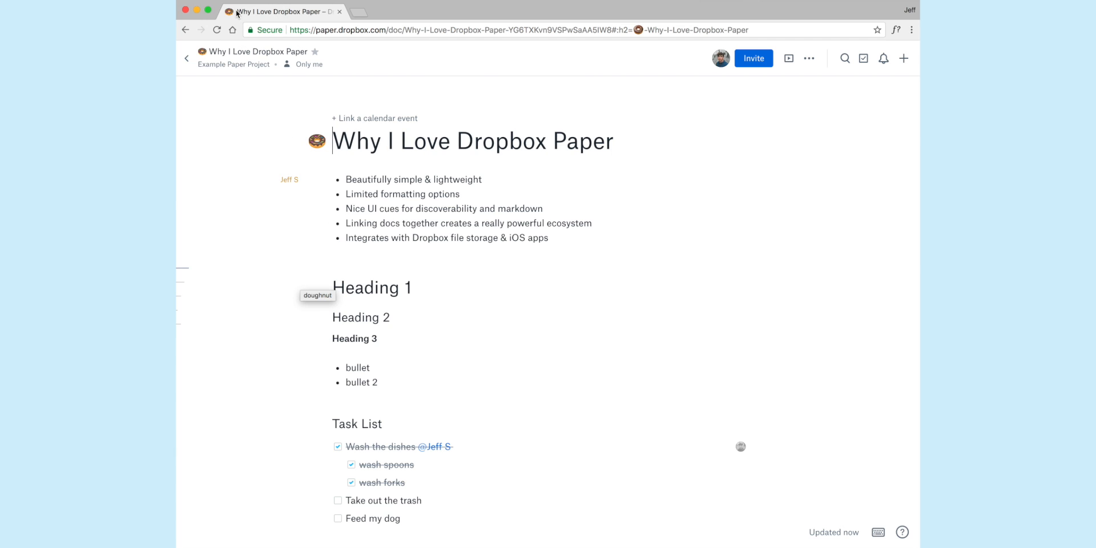
mouse_move(230, 18)
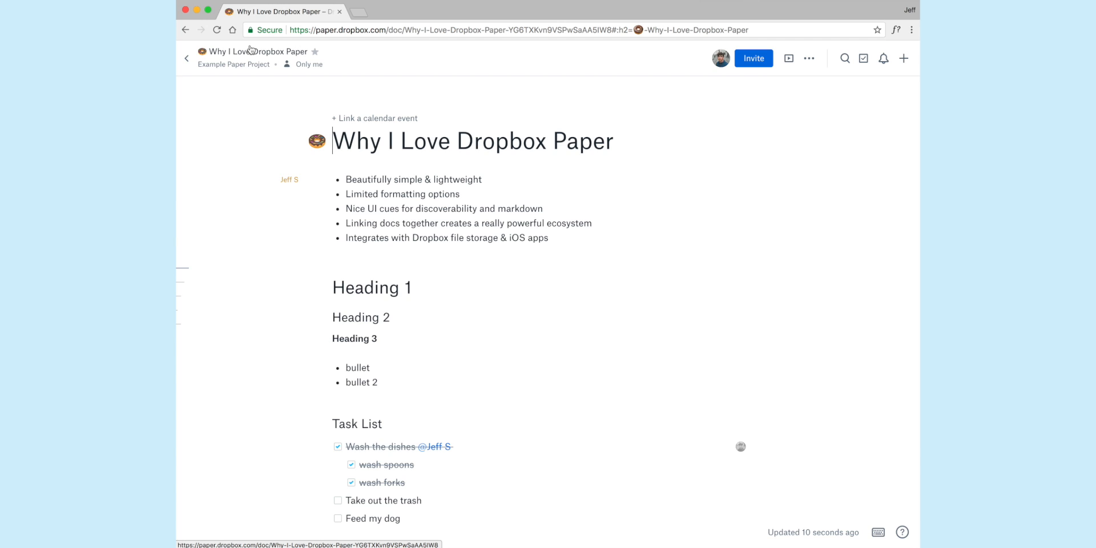
mouse_move(315, 123)
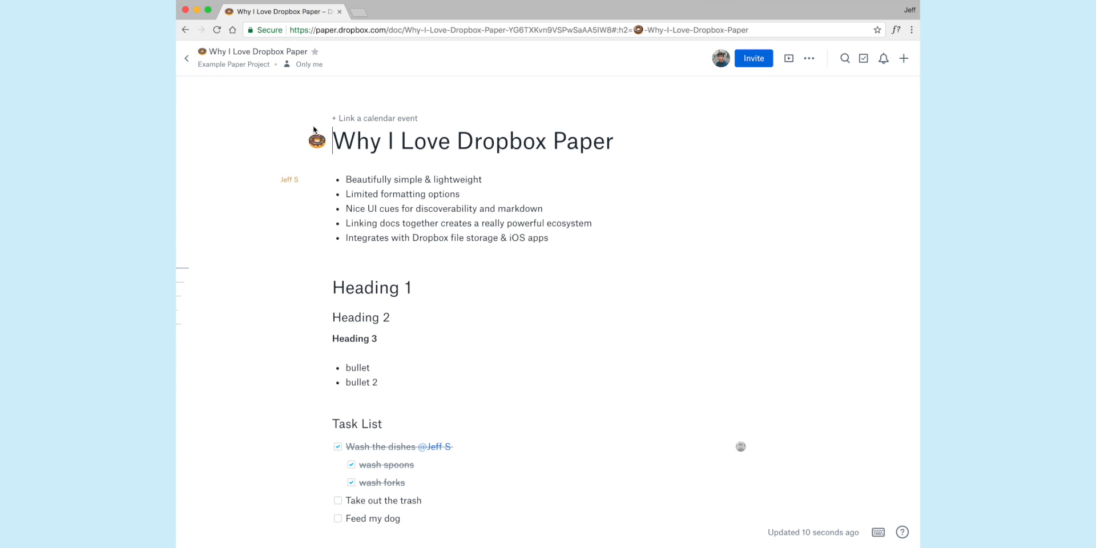
left_click(233, 64)
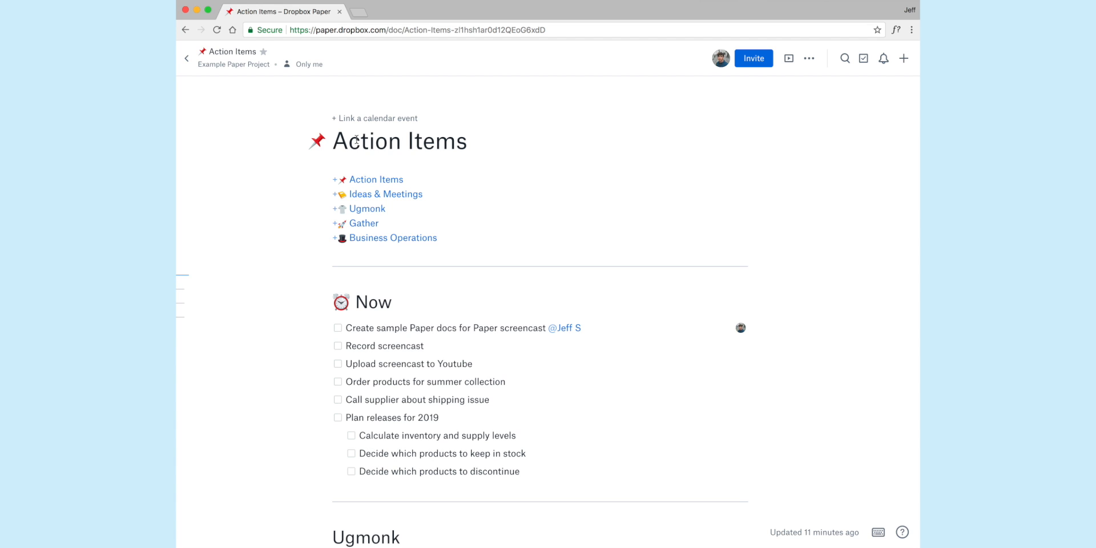
Insert a +Ugmonk doc link on a new line under the Action Items table of contents.
scroll("down", 3)
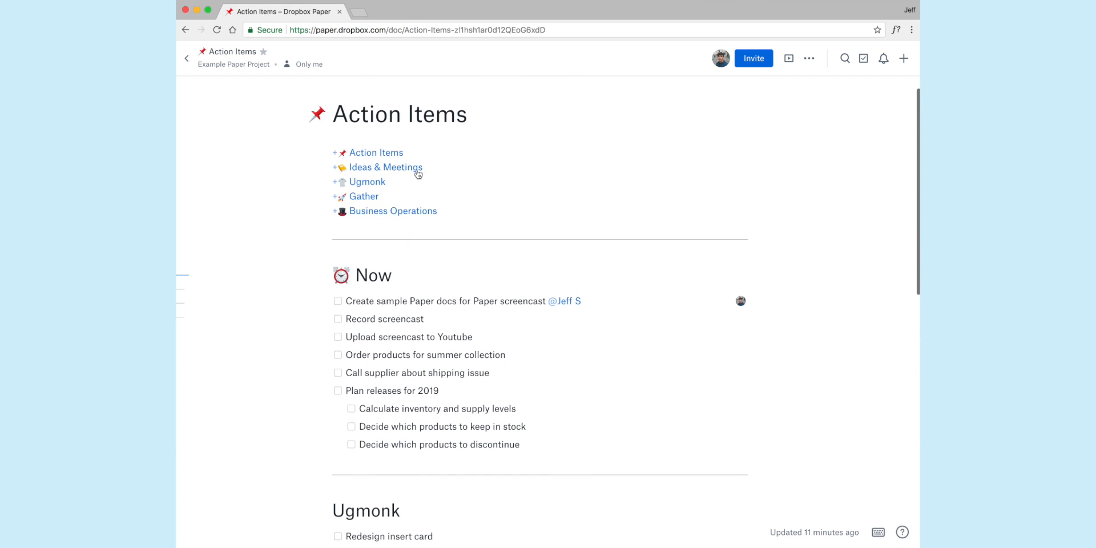
left_click(442, 225)
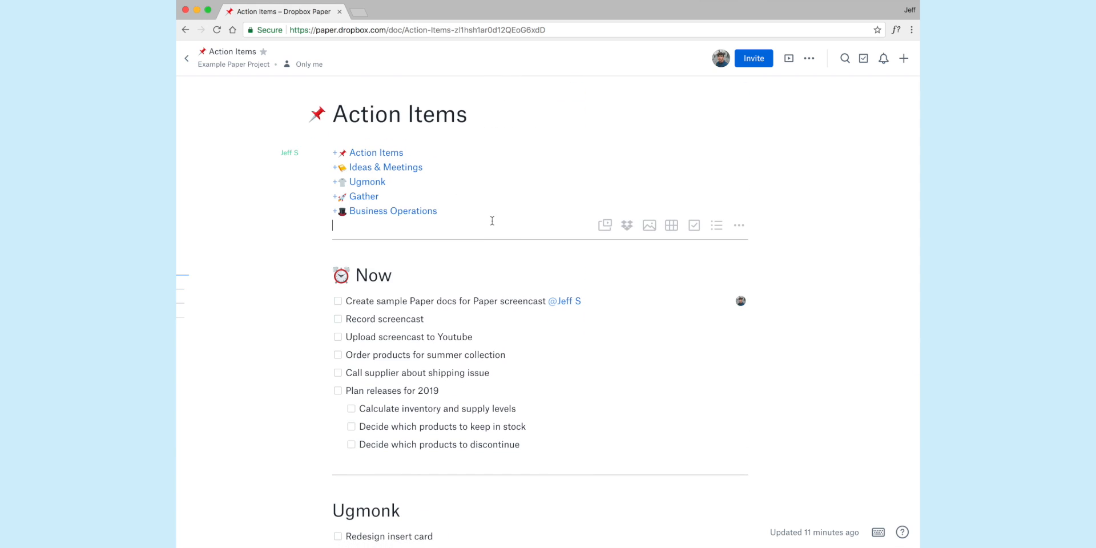
mouse_move(445, 213)
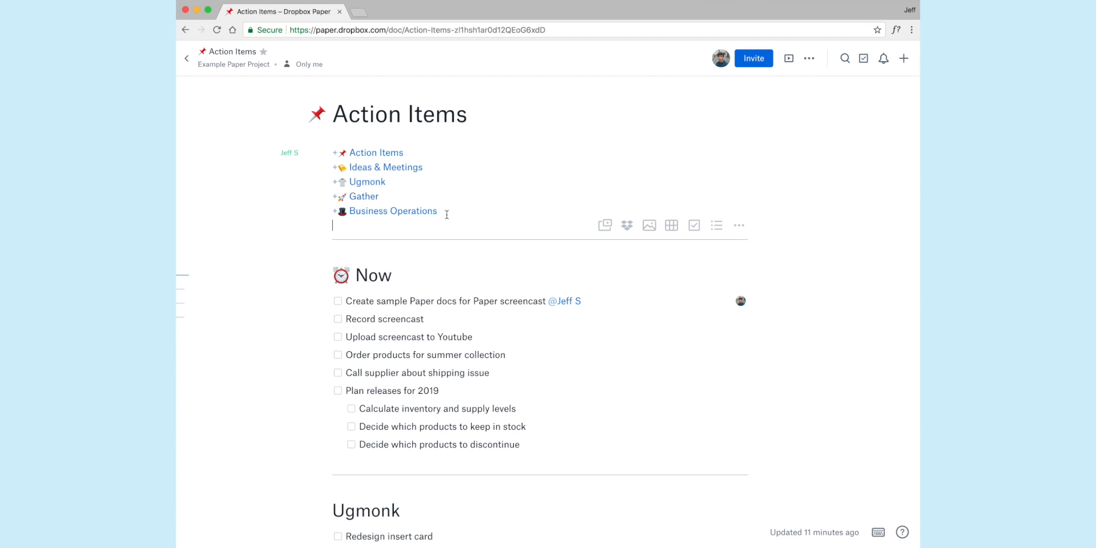
mouse_move(384, 226)
type("+")
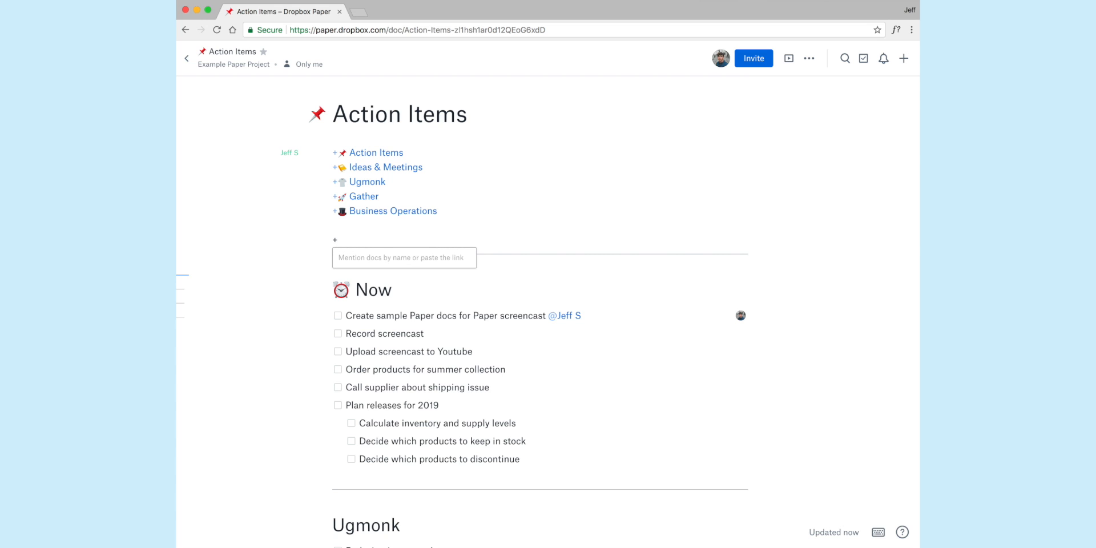
type("Ugmonk")
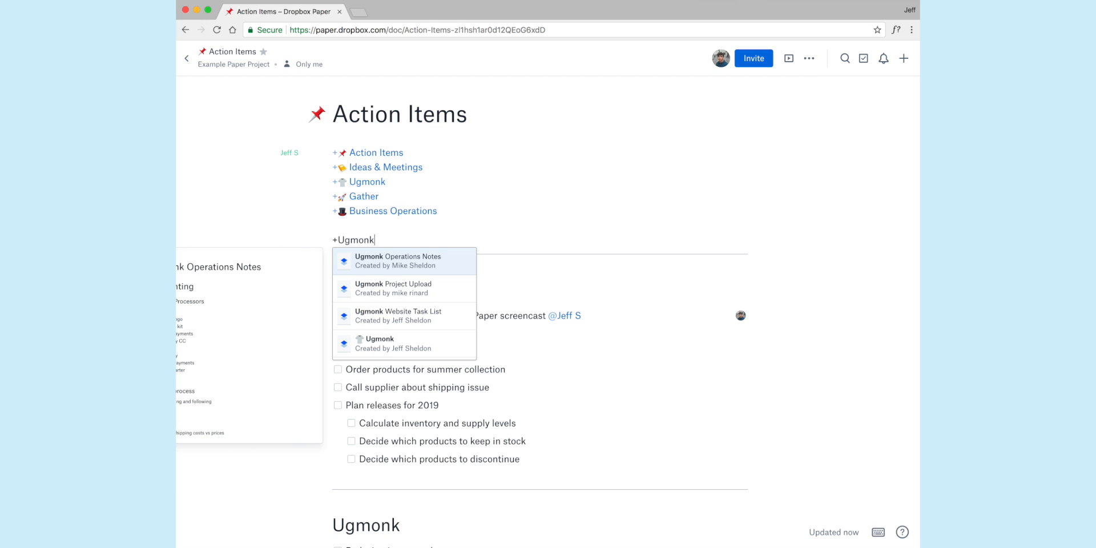
left_click(379, 343)
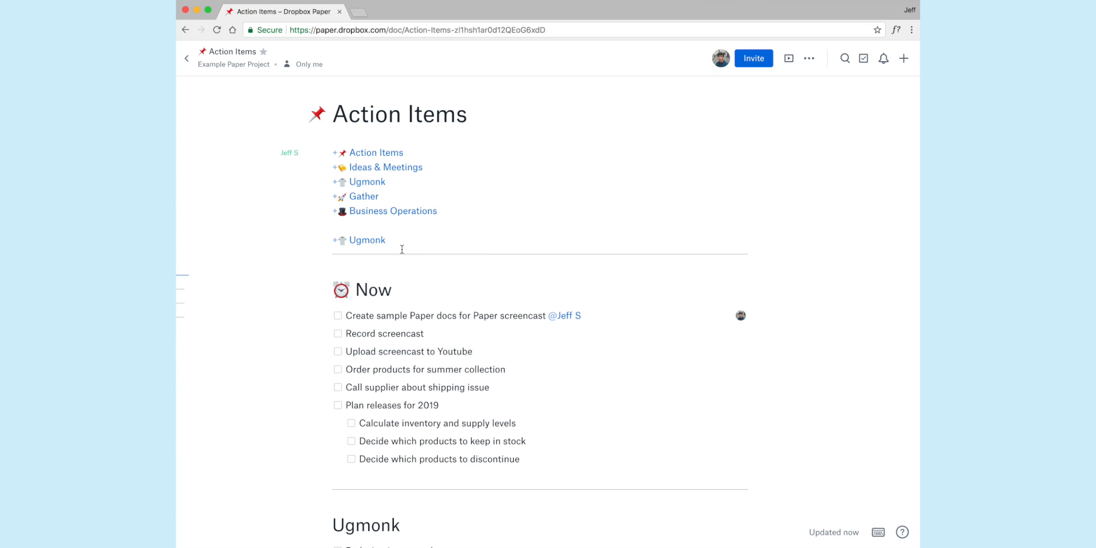
mouse_move(368, 240)
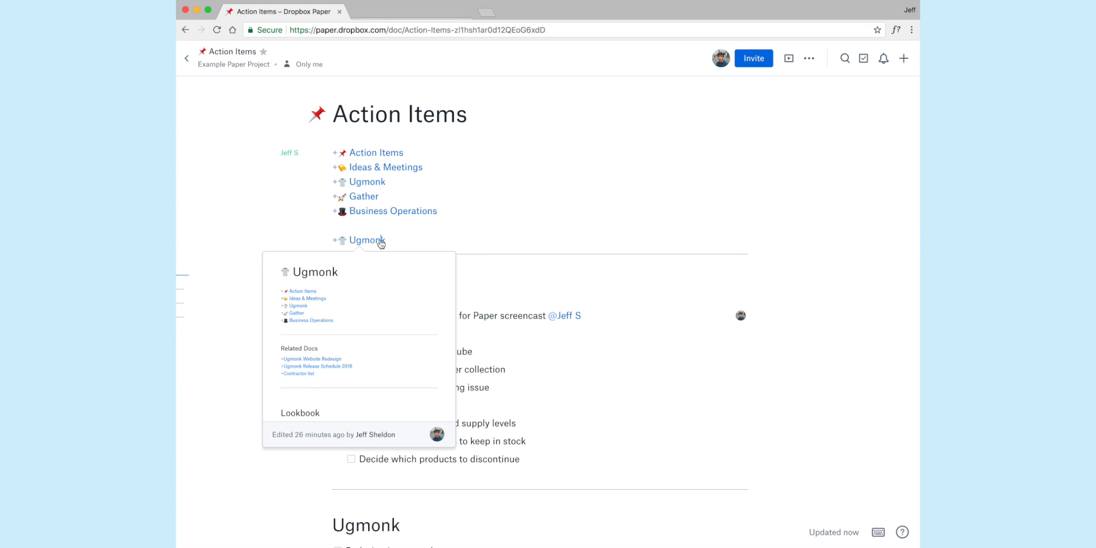
Open the linked Ugmonk doc in a new tab and look through it.
left_click(368, 240)
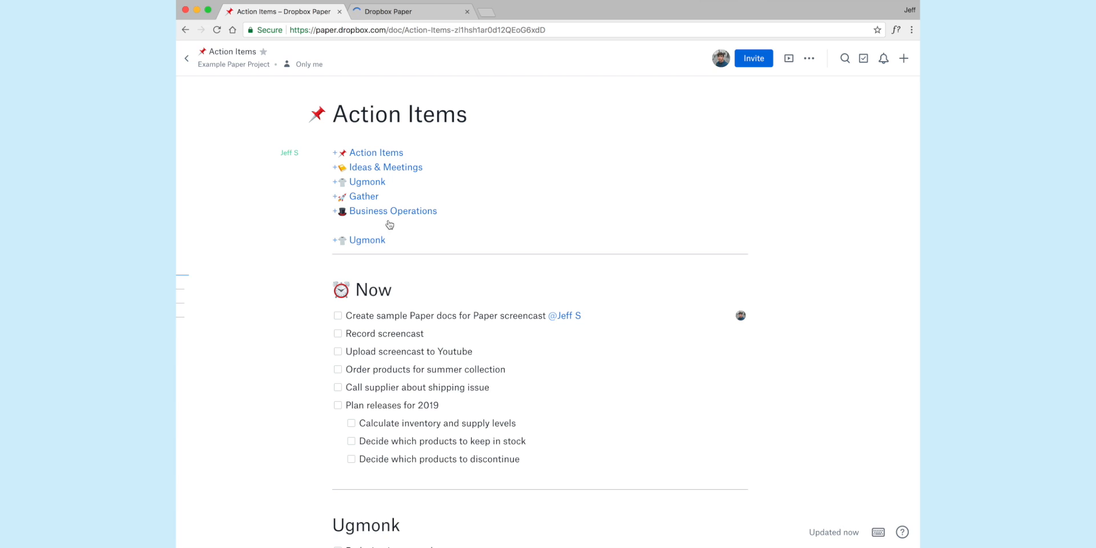
mouse_move(368, 182)
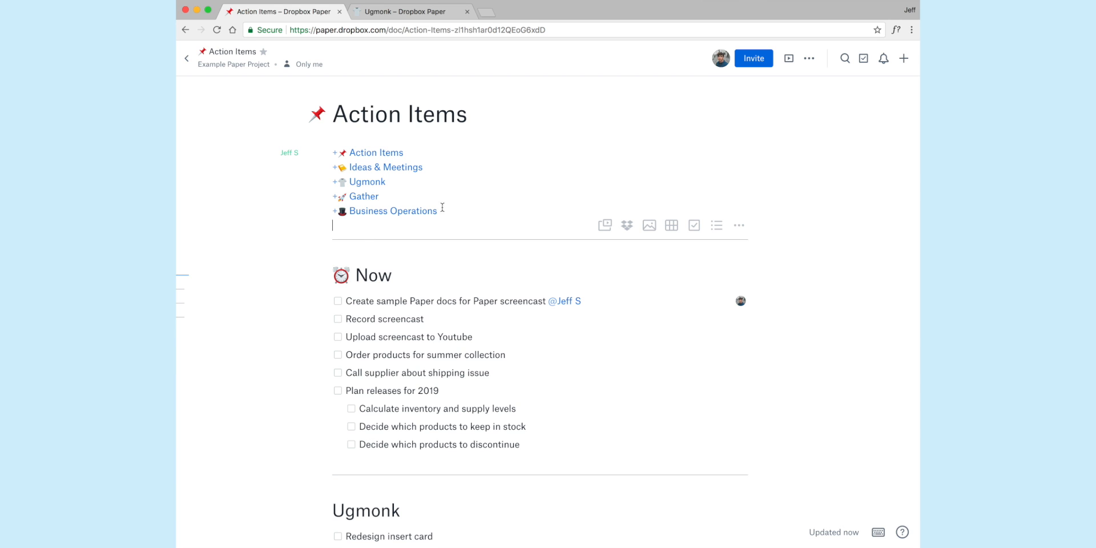
mouse_move(363, 173)
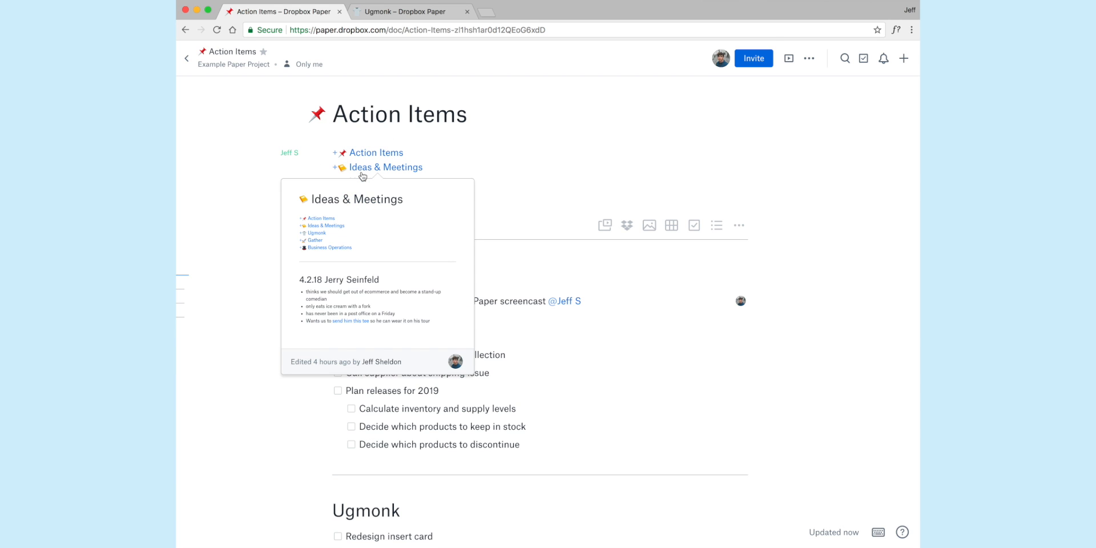
mouse_move(514, 278)
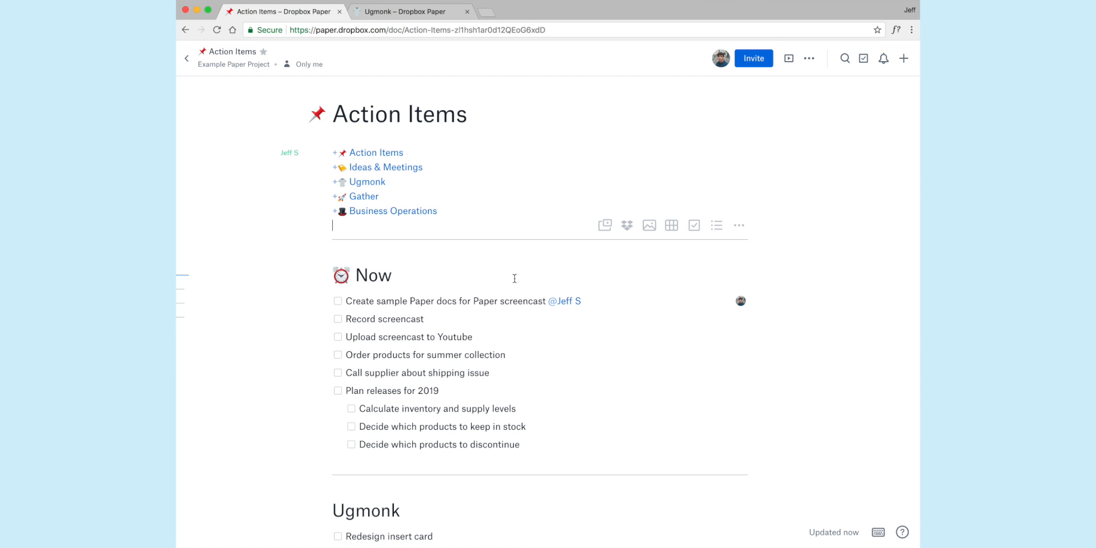
mouse_move(366, 201)
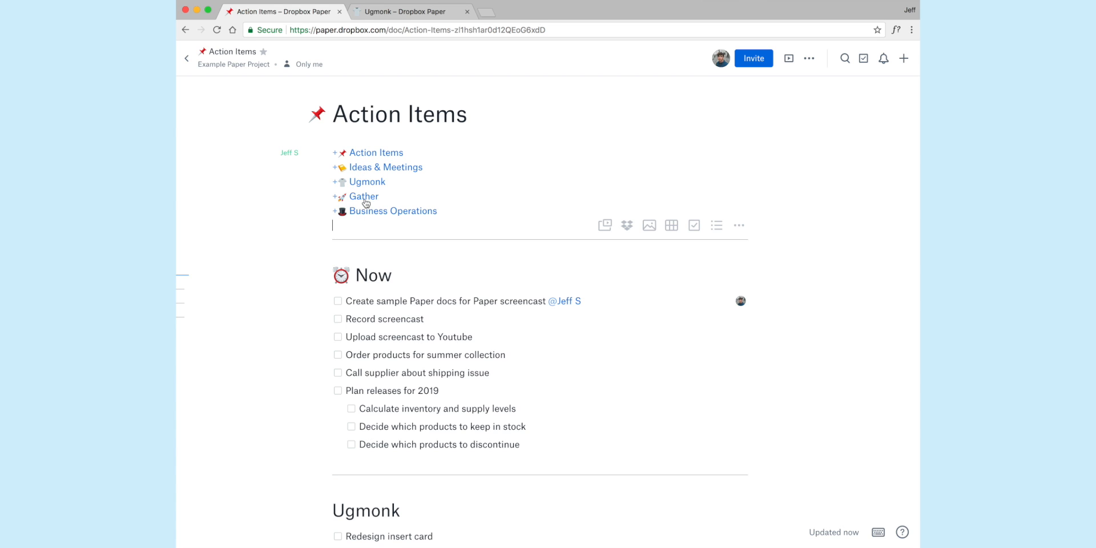
mouse_move(365, 199)
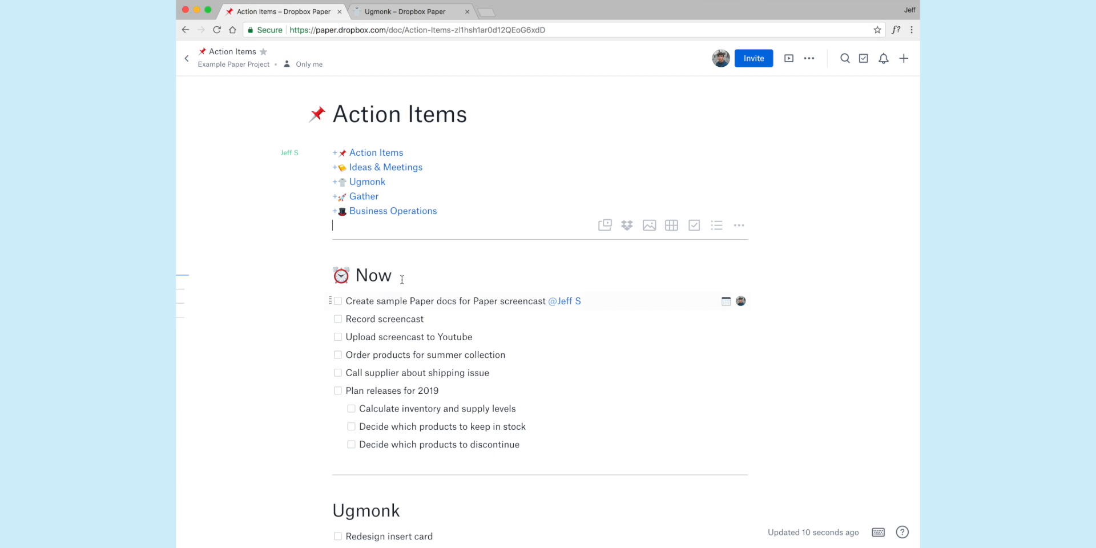
scroll("down", 3)
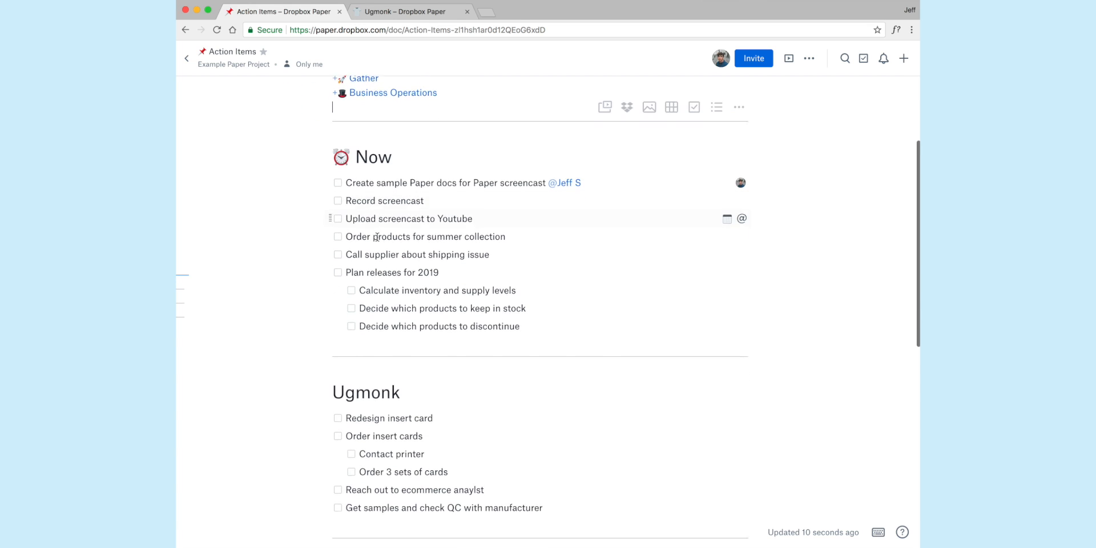
scroll("up", 3)
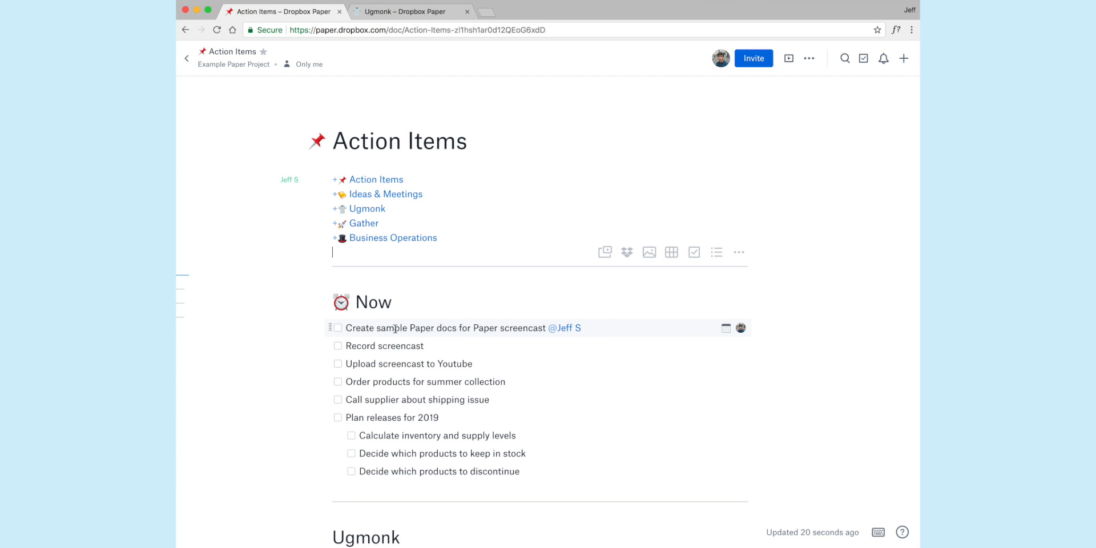
scroll("down", 3)
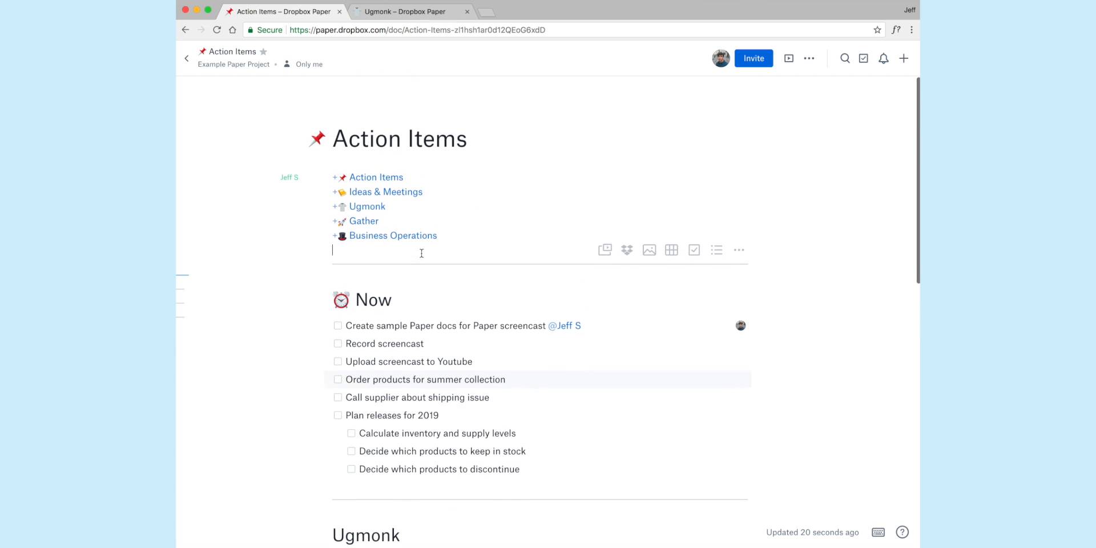
mouse_move(361, 196)
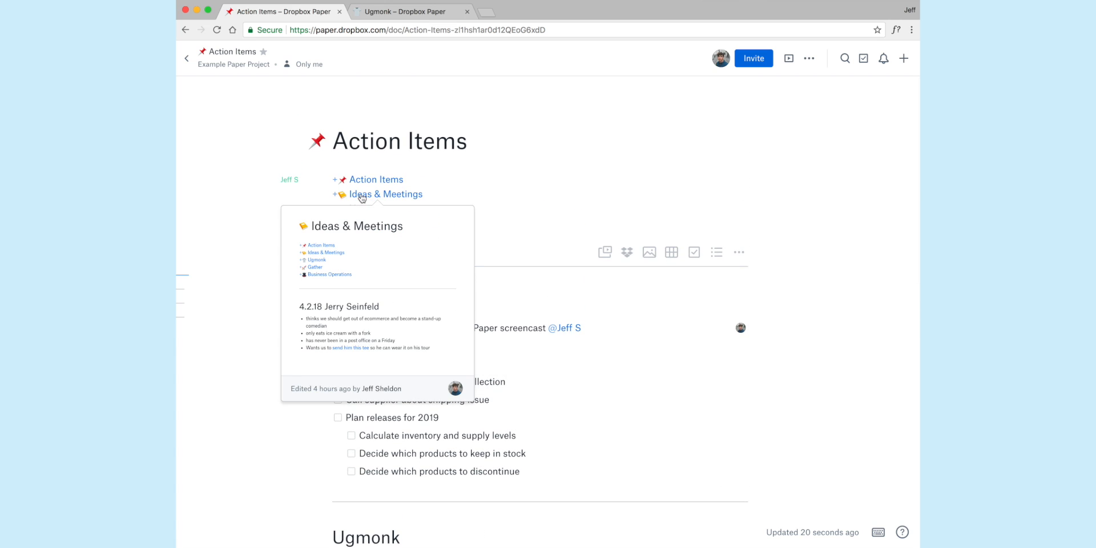
Open the Ideas & Meetings doc and scroll through its contents list, meeting notes and T-shirt image.
left_click(385, 194)
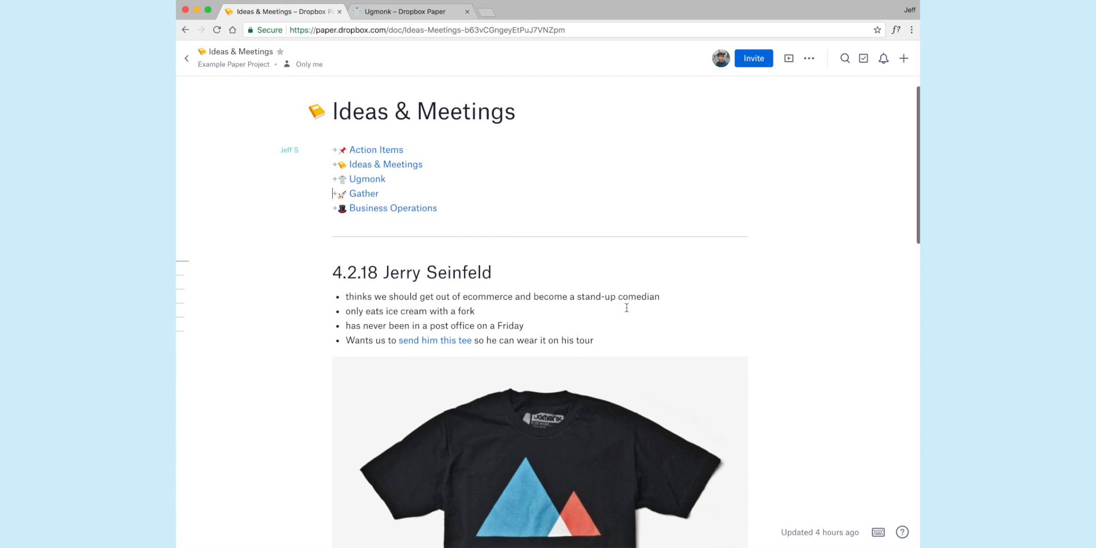
scroll("down", 3)
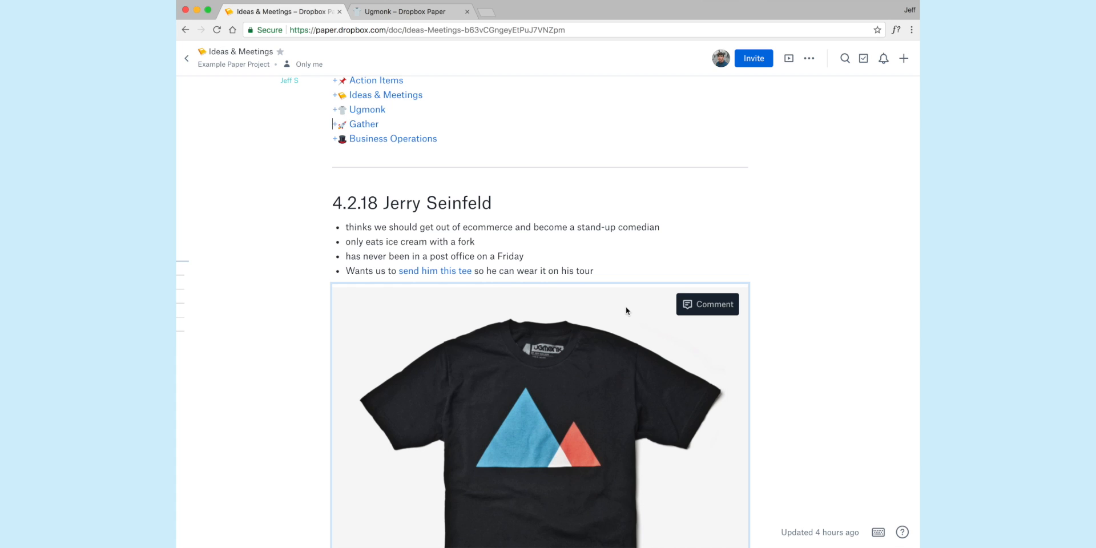
scroll("down", 3)
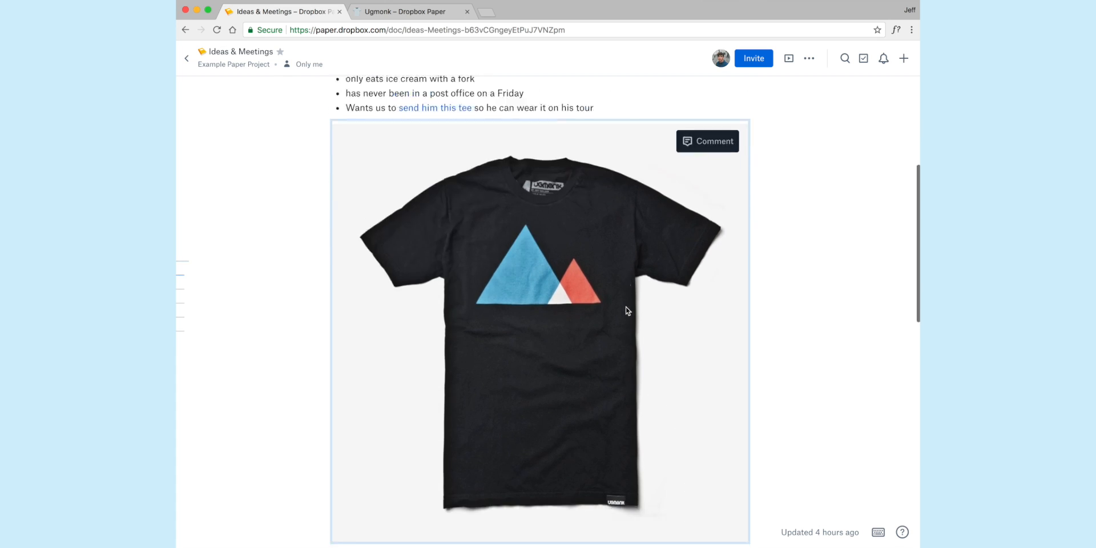
scroll("down", 3)
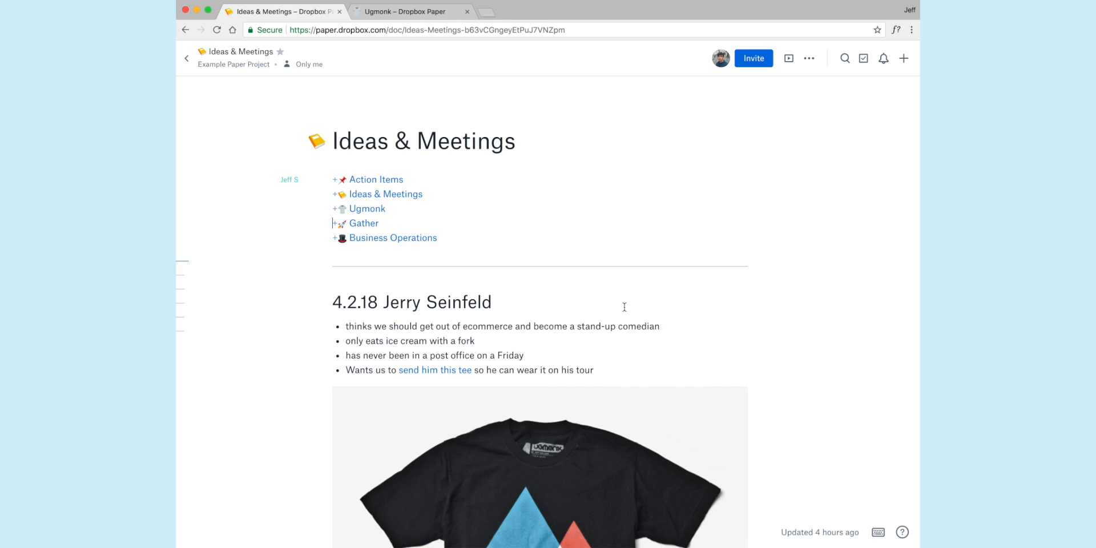
mouse_move(447, 395)
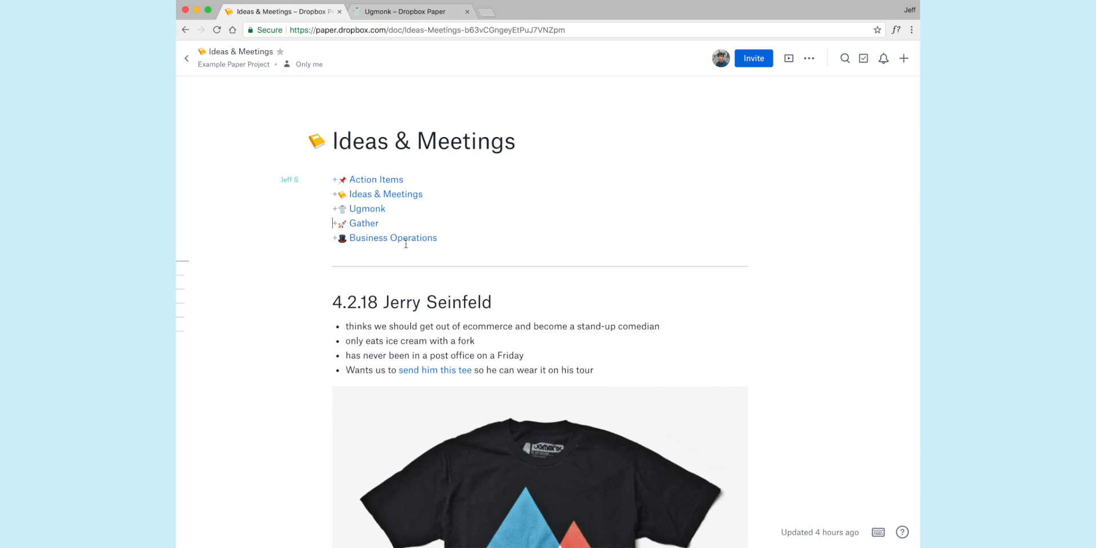
mouse_move(400, 215)
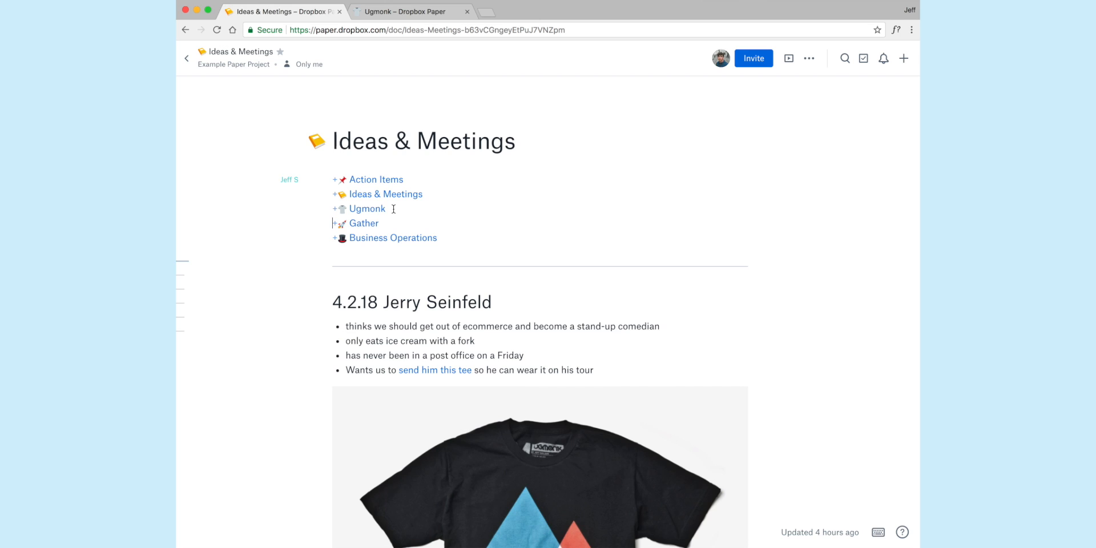
mouse_move(382, 224)
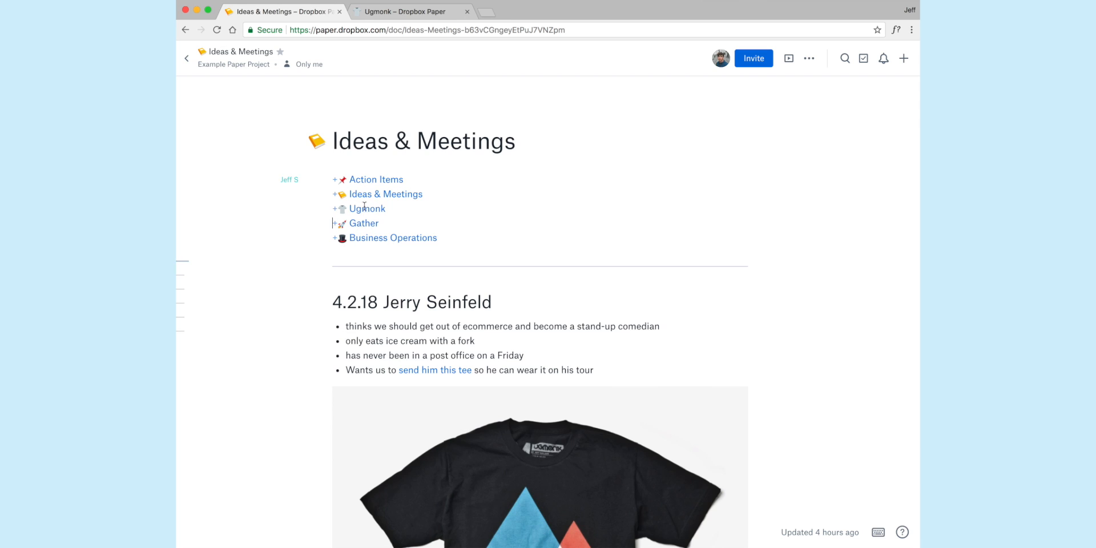
mouse_move(379, 239)
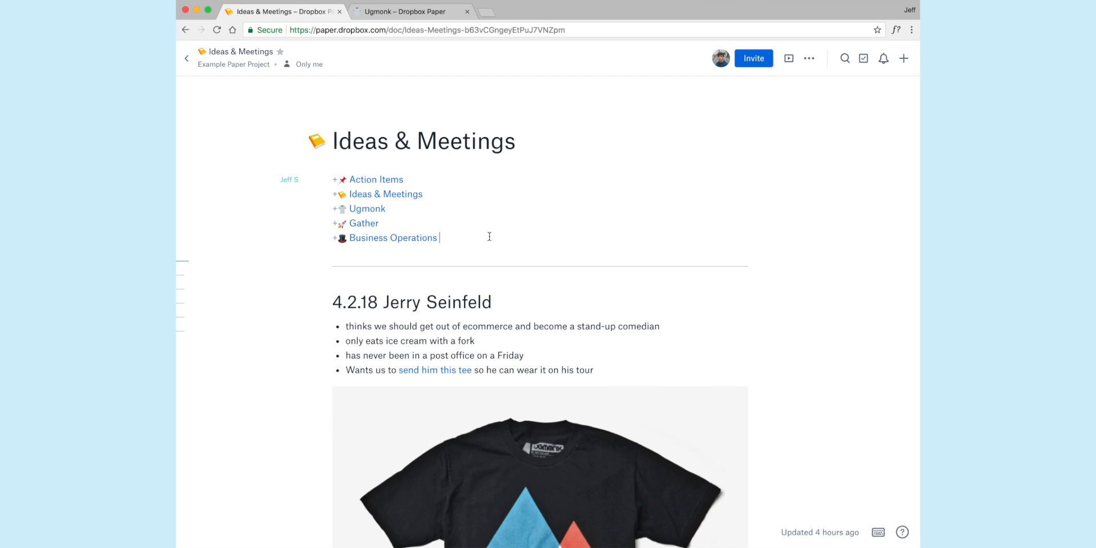
mouse_move(364, 224)
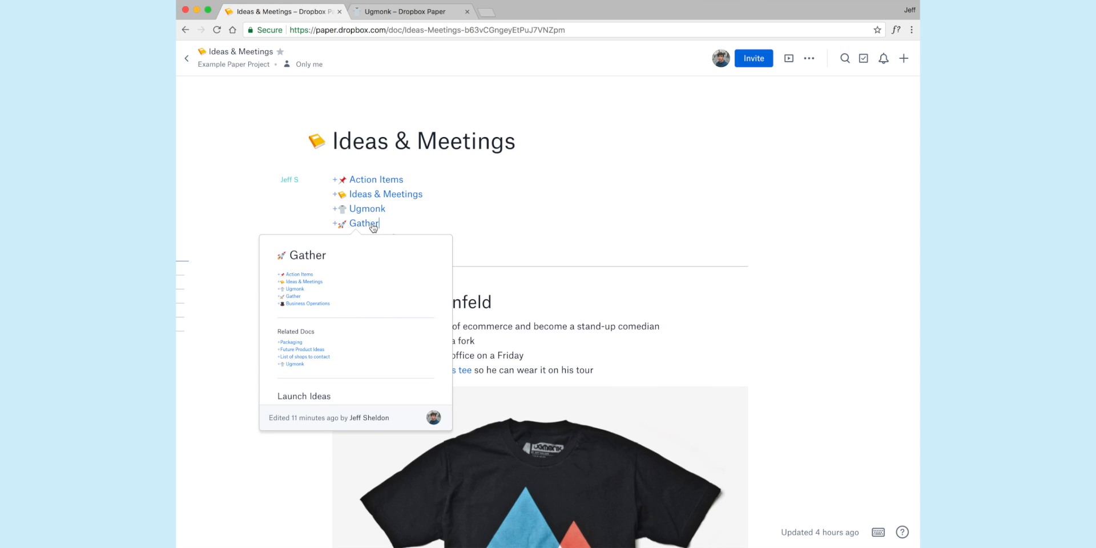
Open the Gather doc from the contents and scroll down to its product photo gallery.
left_click(363, 224)
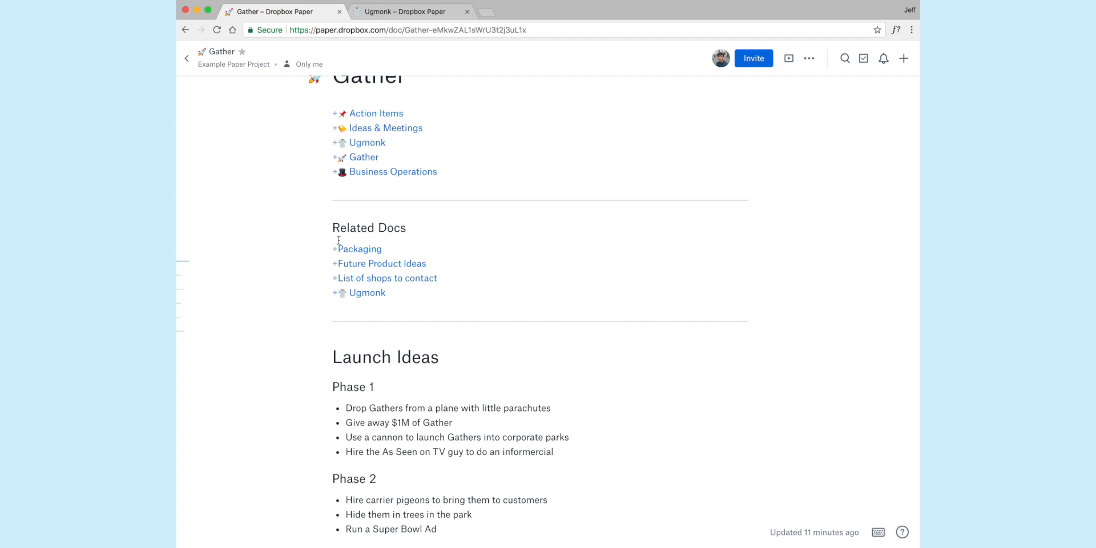
mouse_move(437, 283)
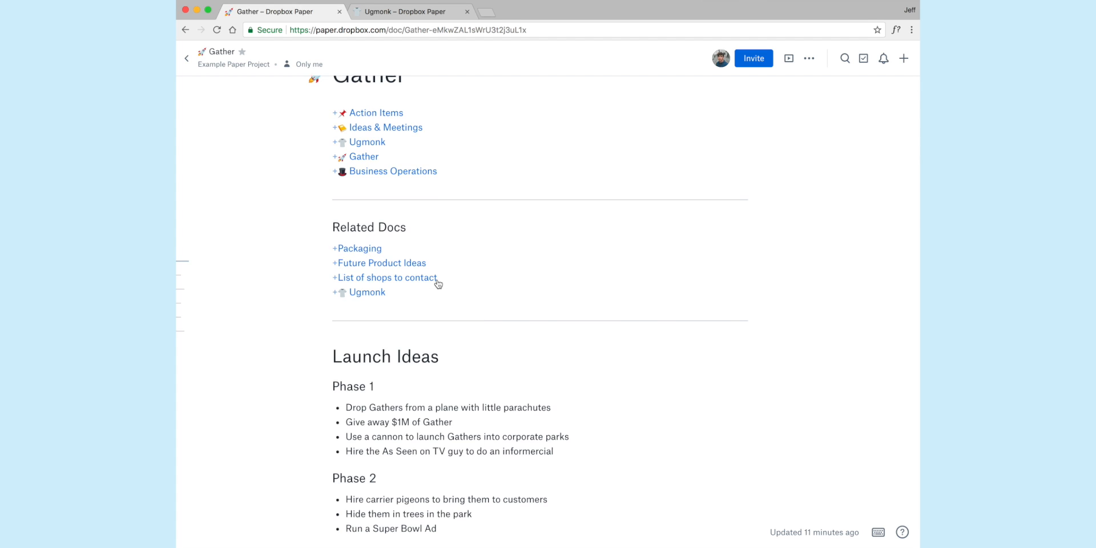
scroll("down", 3)
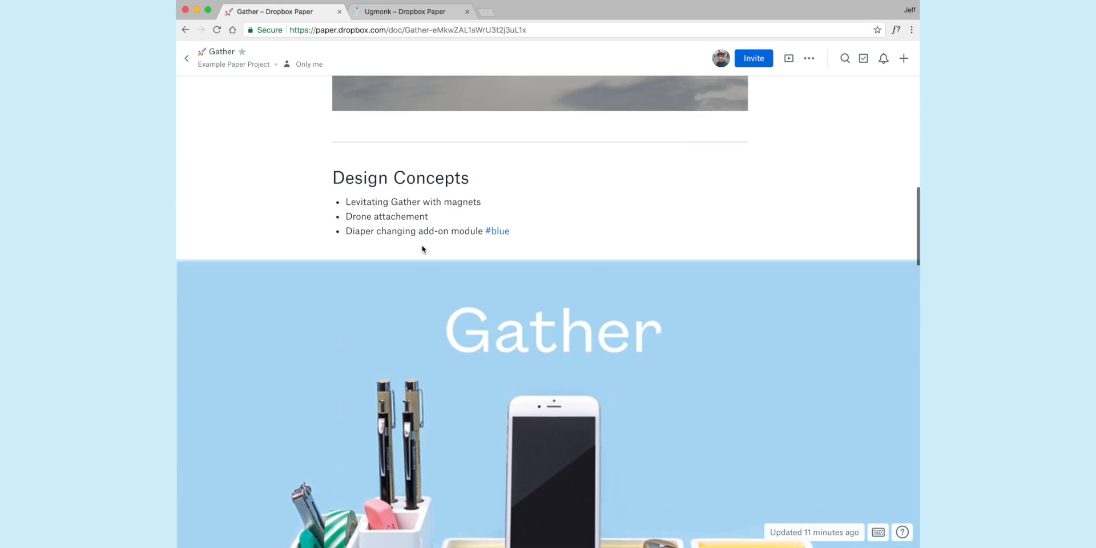
scroll("down", 3)
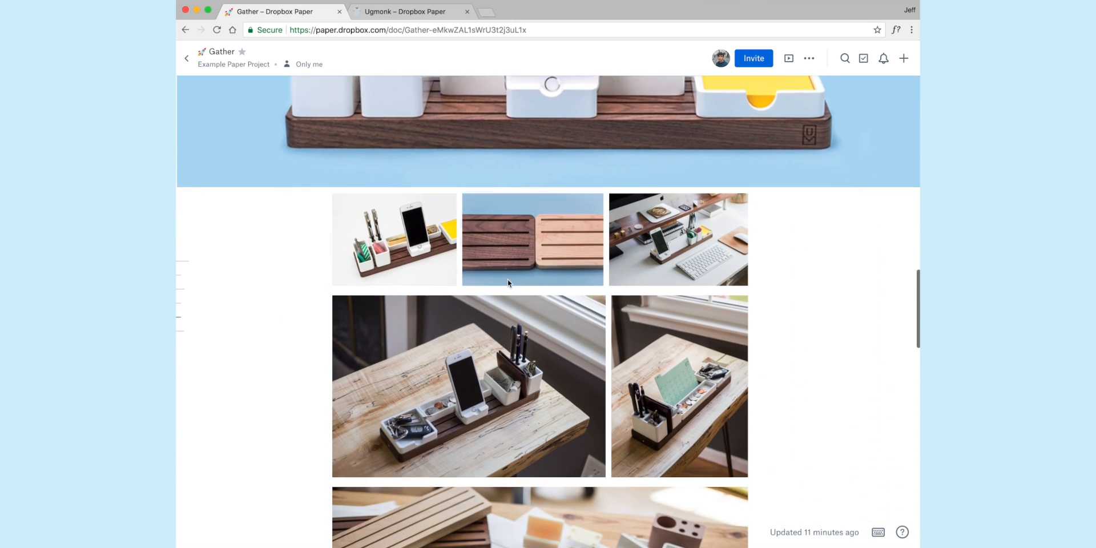
scroll("down", 3)
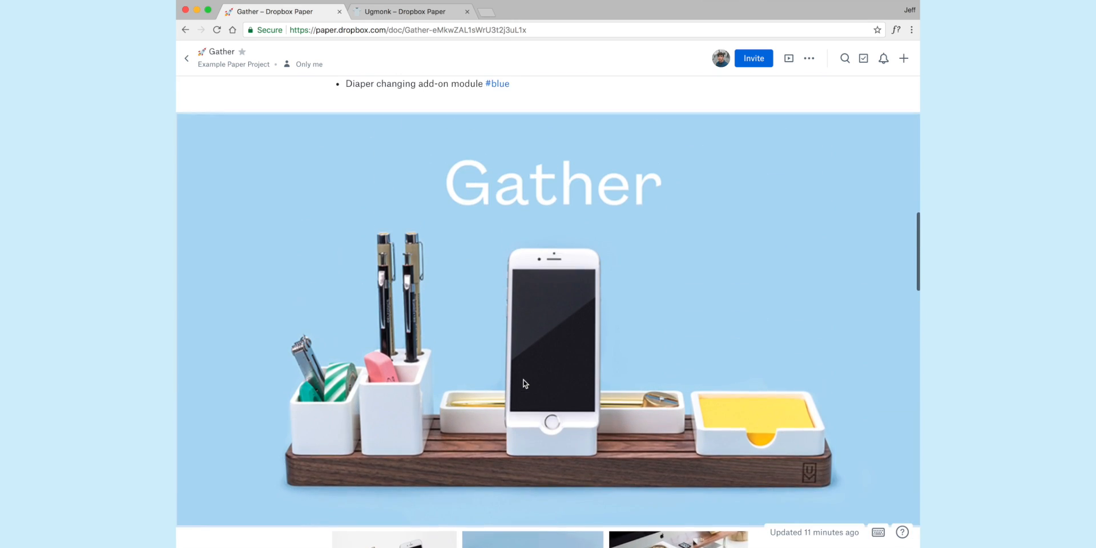
scroll("down", 3)
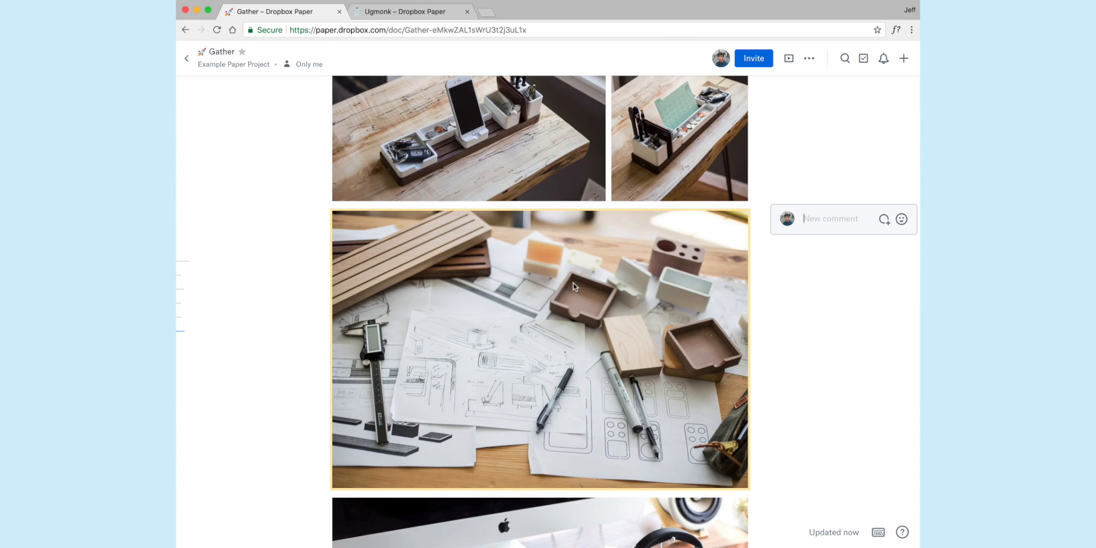
mouse_move(884, 220)
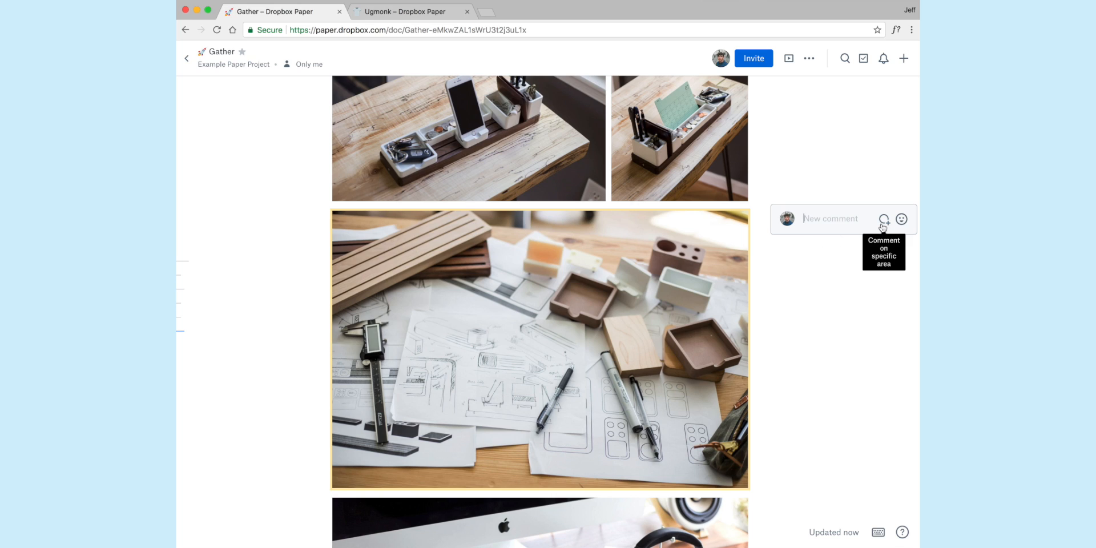
Pin a comment 'let's change this to darker wood' on the wooden tray in the sketches photo and post it.
left_click(884, 219)
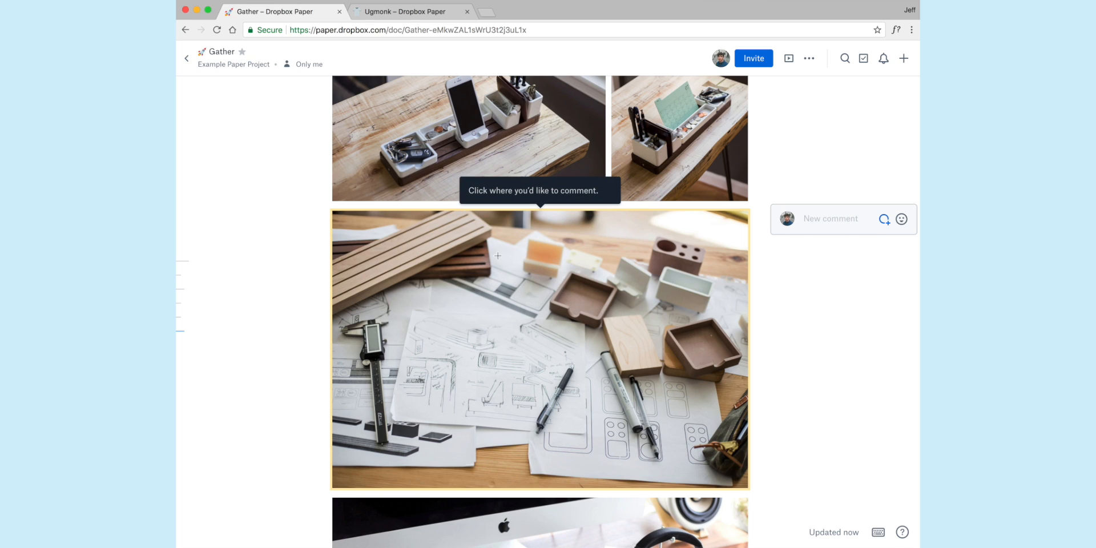
left_click(390, 285)
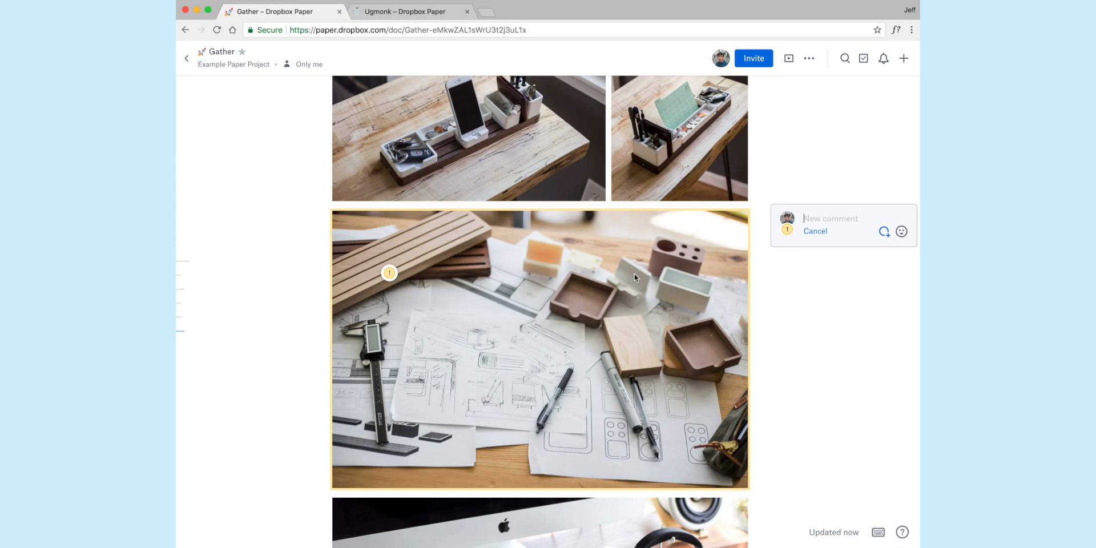
type("let's")
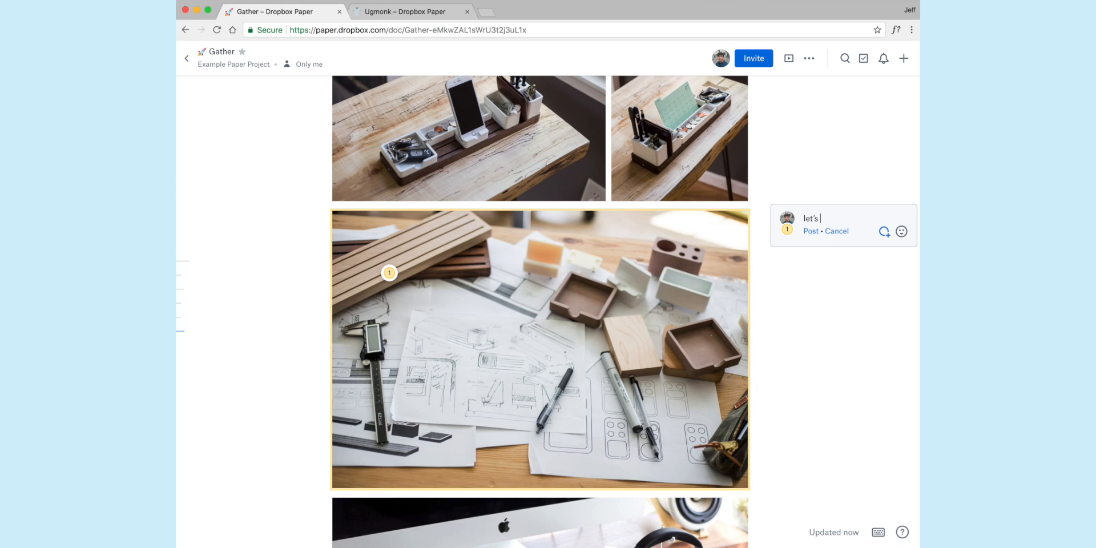
type("change this to darker wood")
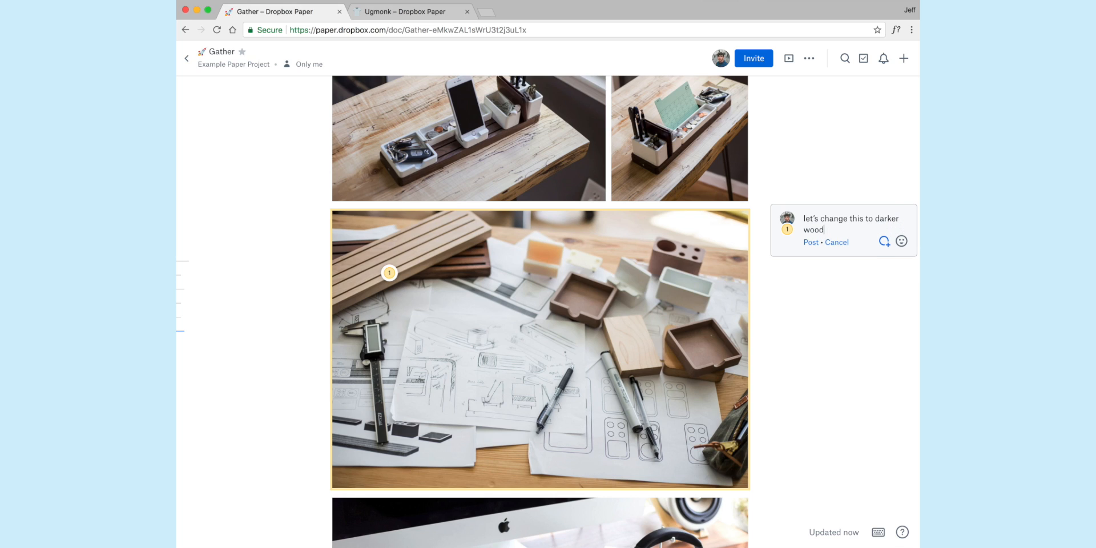
left_click(811, 242)
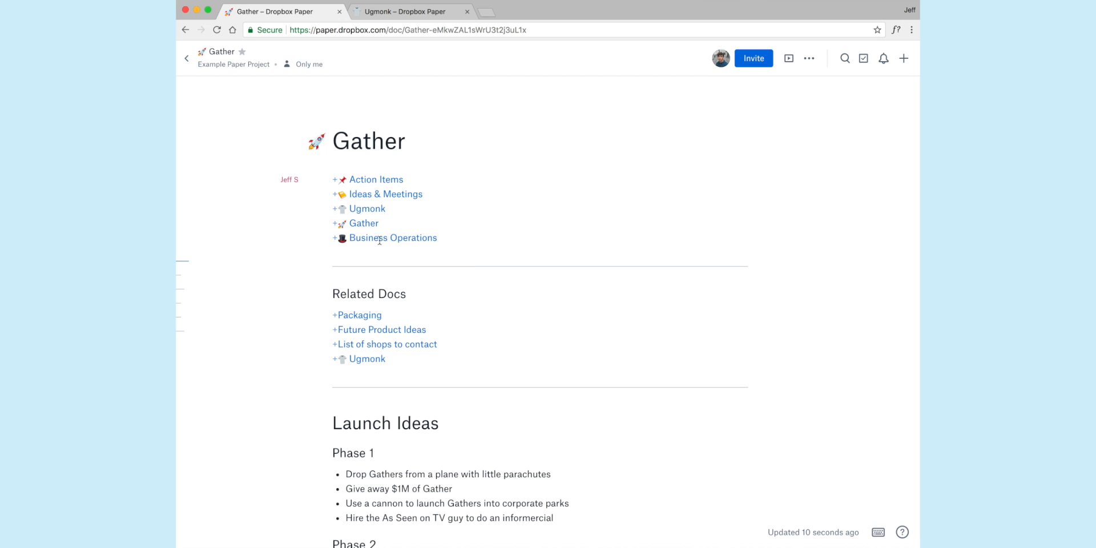
mouse_move(530, 239)
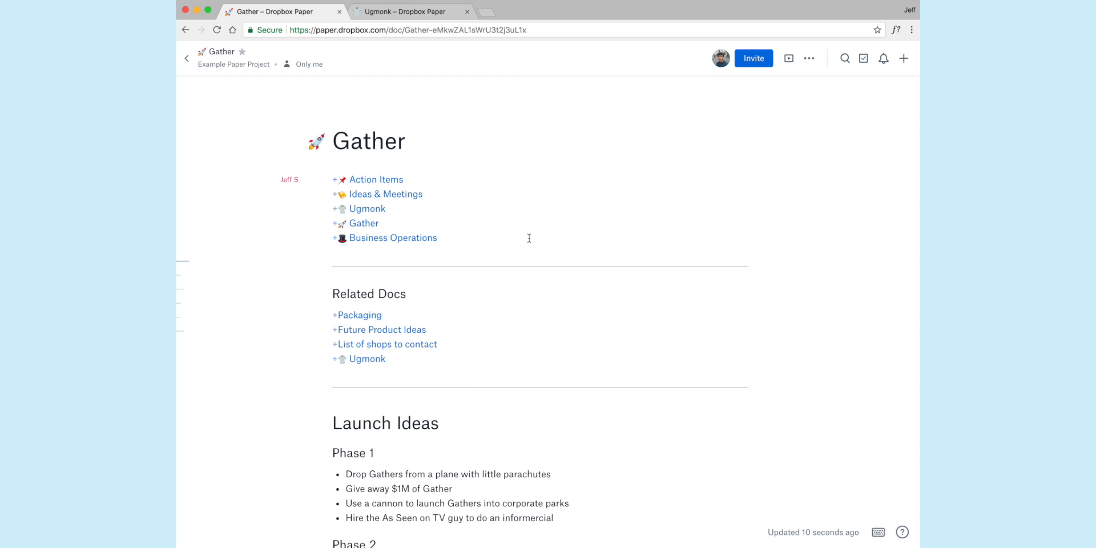
mouse_move(412, 239)
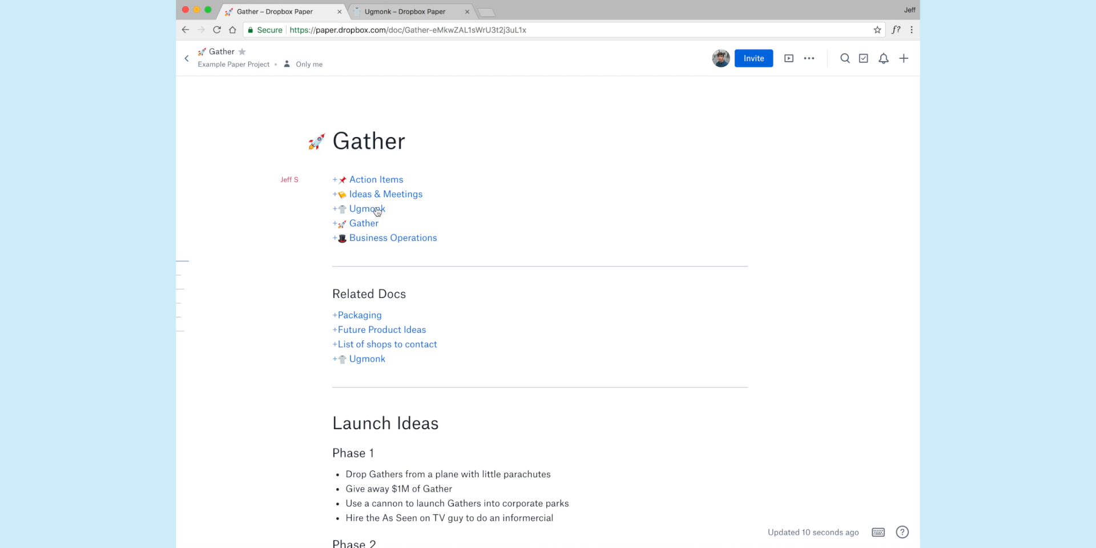
mouse_move(398, 240)
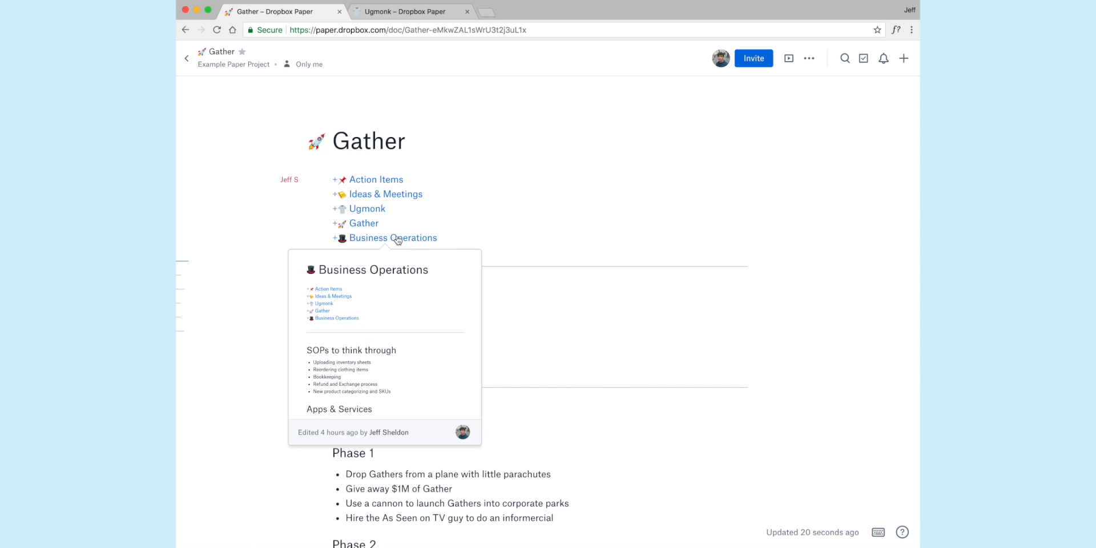
Open the Business Operations doc from the contents and scroll through it.
left_click(393, 238)
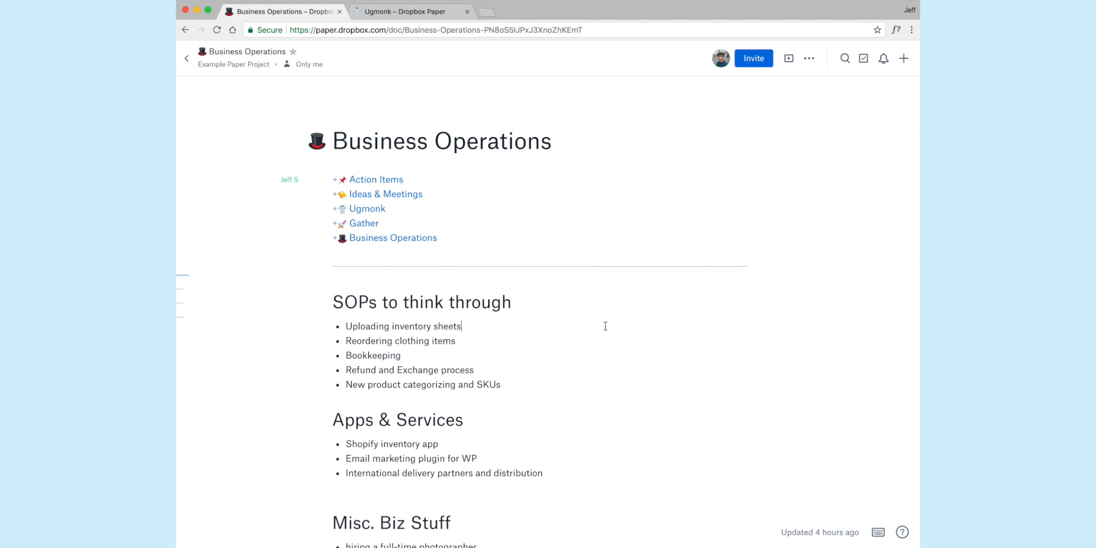
scroll("down", 3)
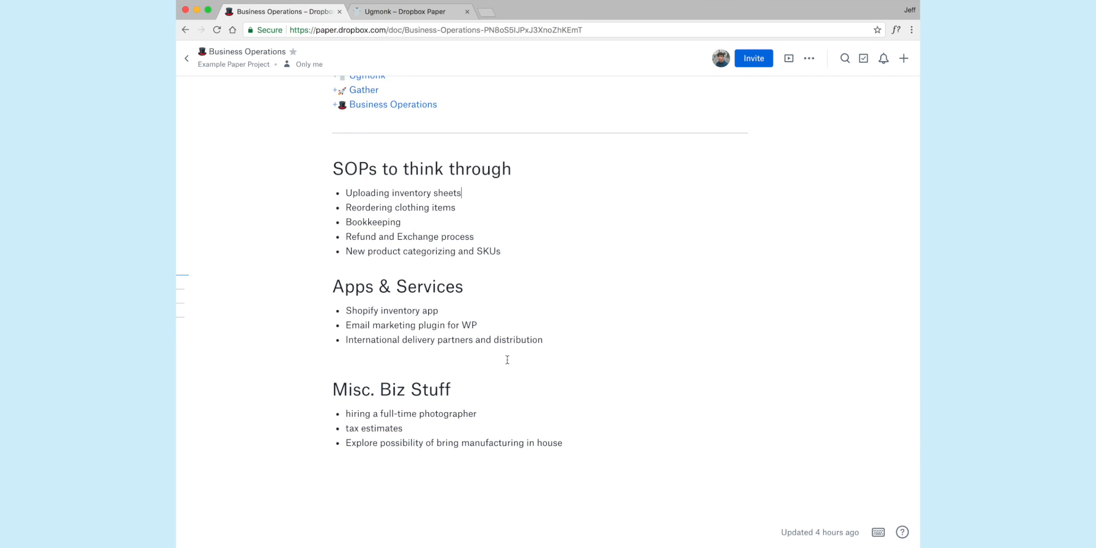
scroll("up", 3)
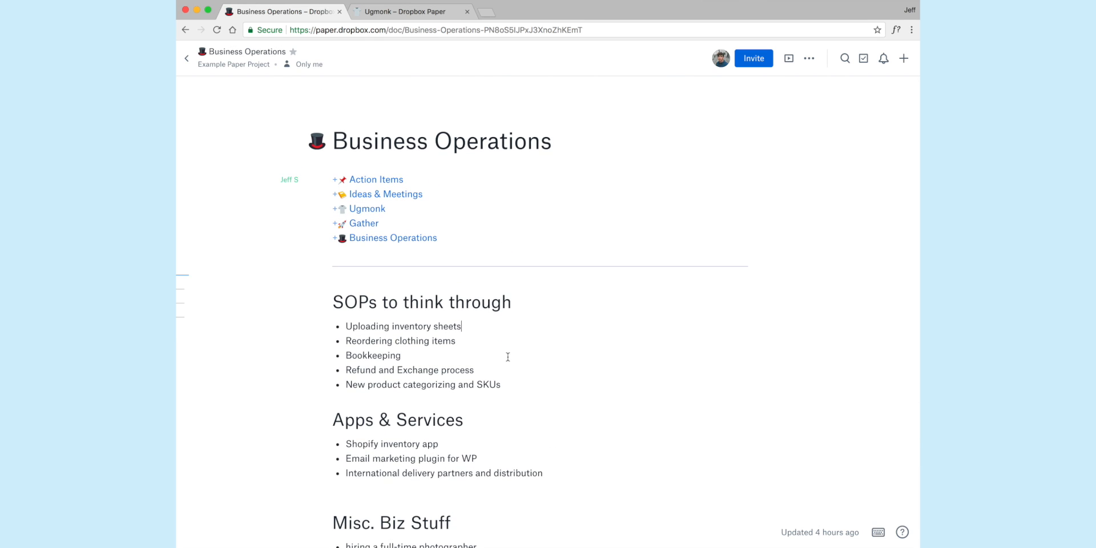
mouse_move(473, 224)
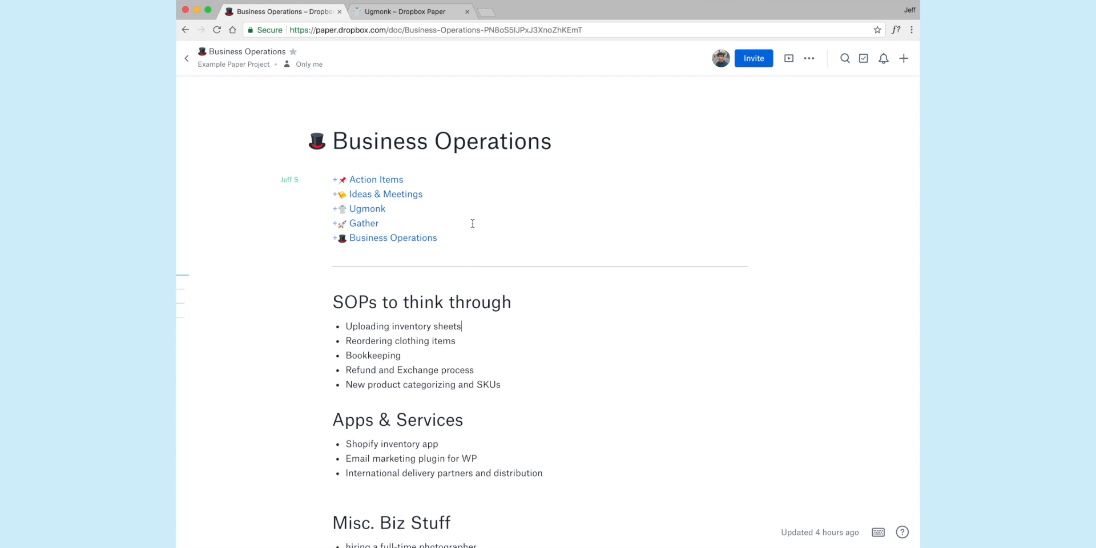
mouse_move(846, 505)
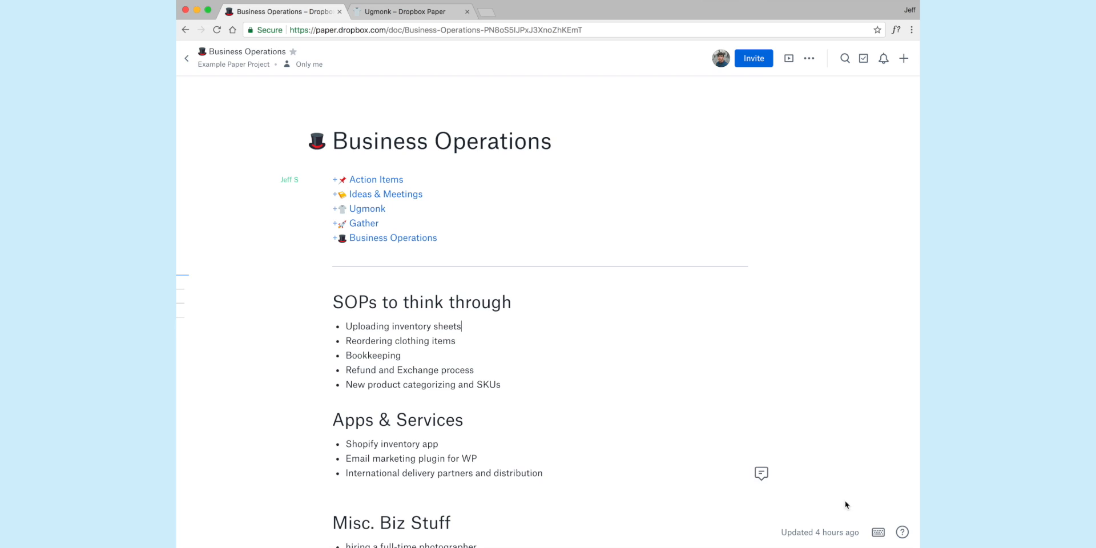
mouse_move(879, 532)
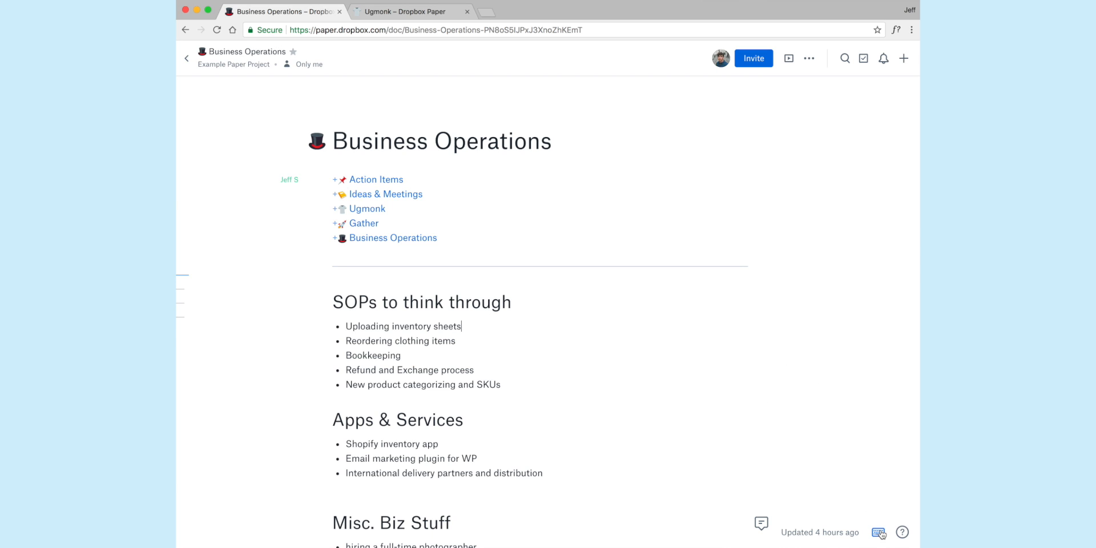
mouse_move(880, 533)
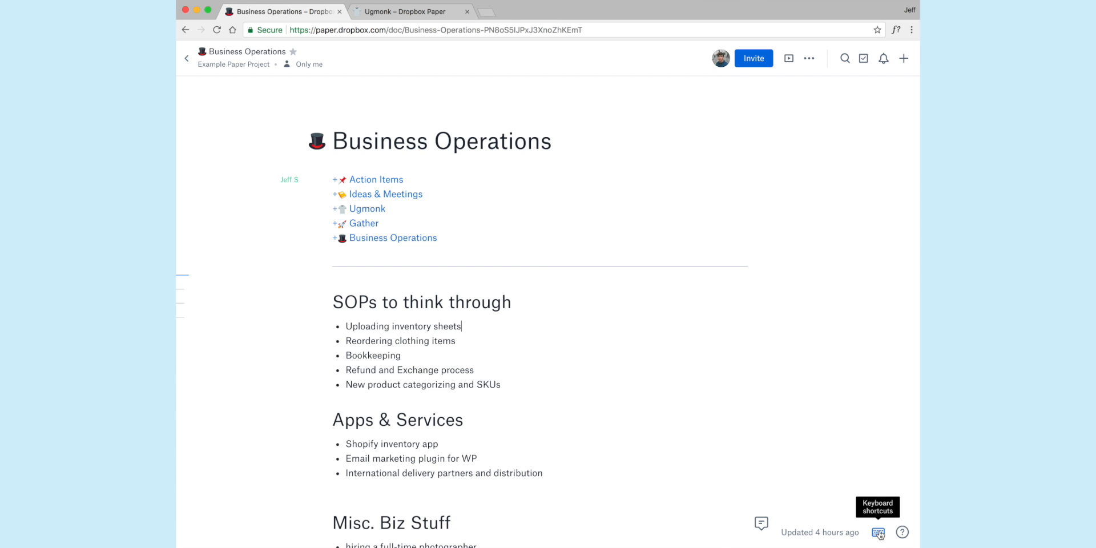
left_click(878, 532)
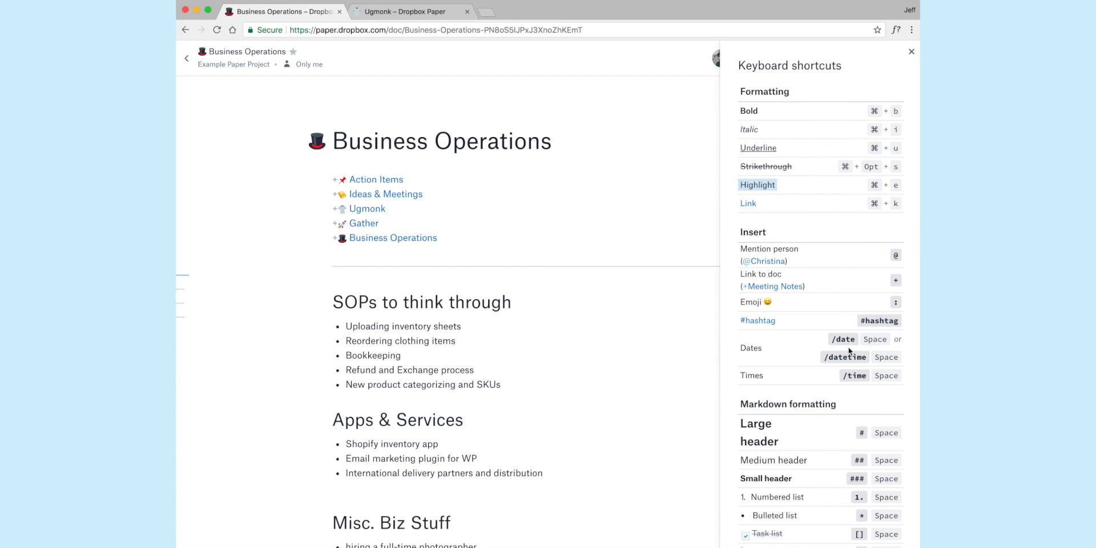
scroll("down", 3)
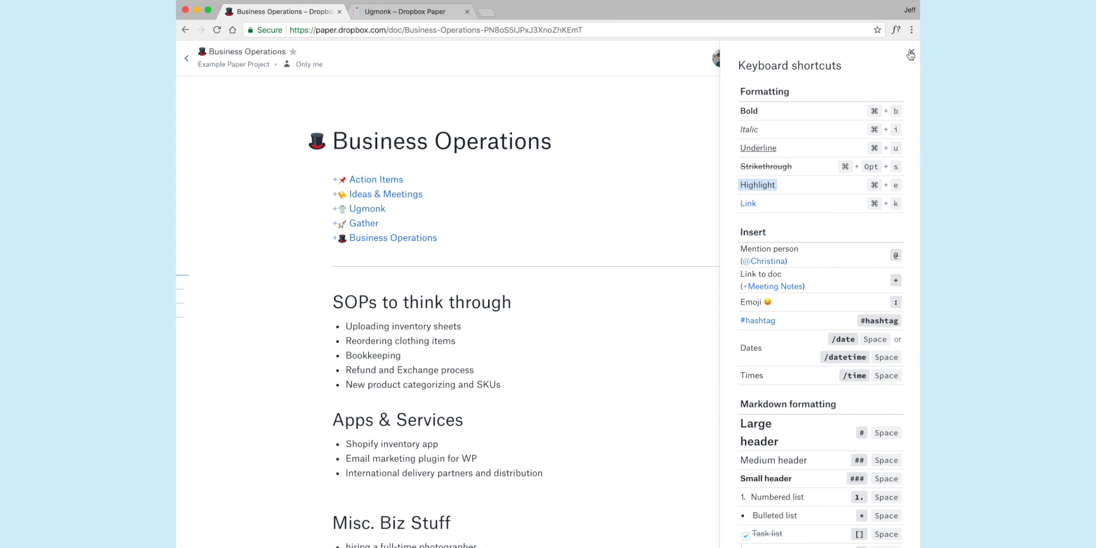
left_click(909, 55)
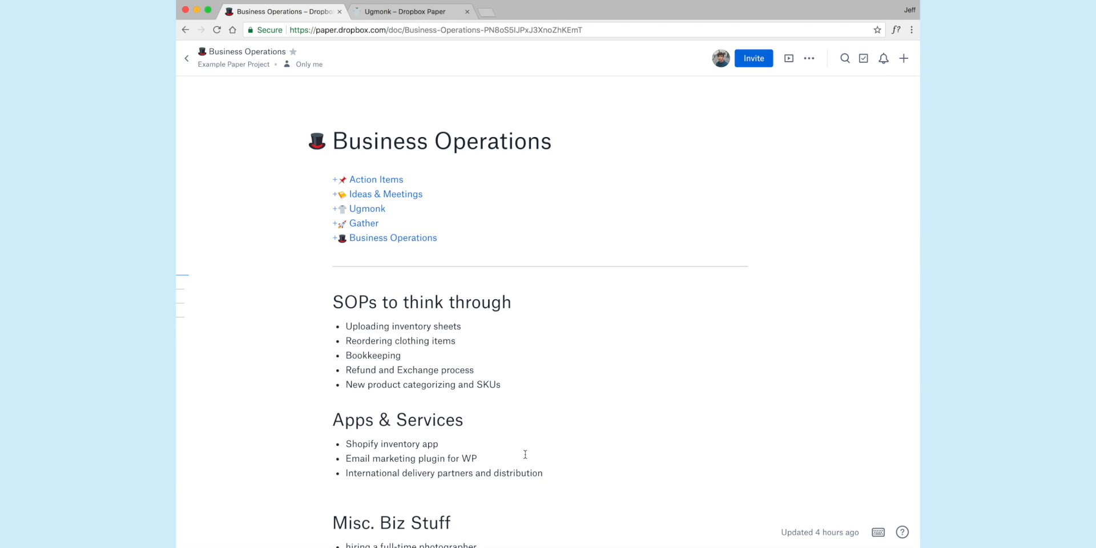
Review the Business Operations doc, then jump to the Action Items doc via the contents list.
scroll("down", 3)
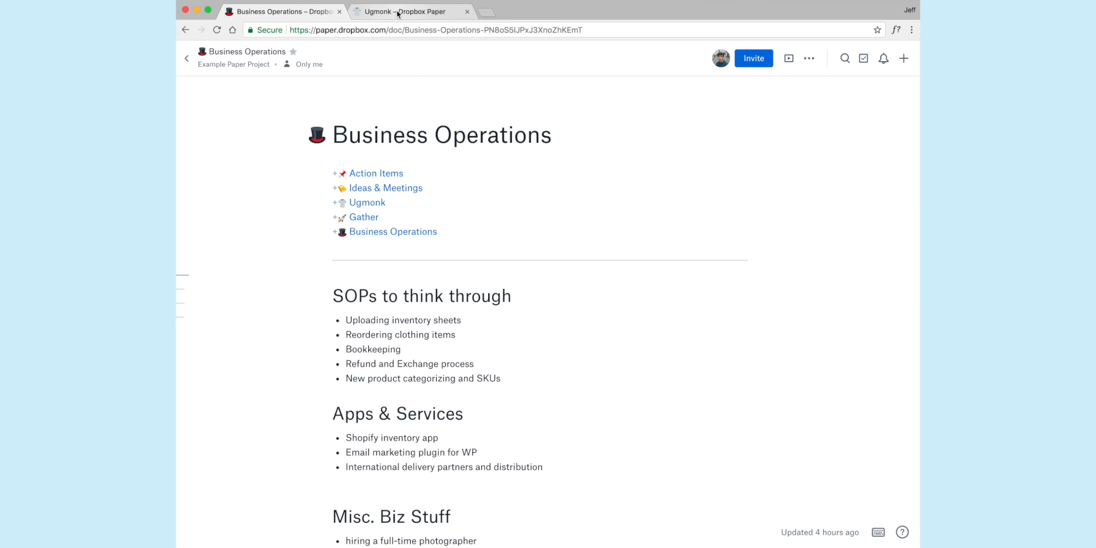
scroll("down", 3)
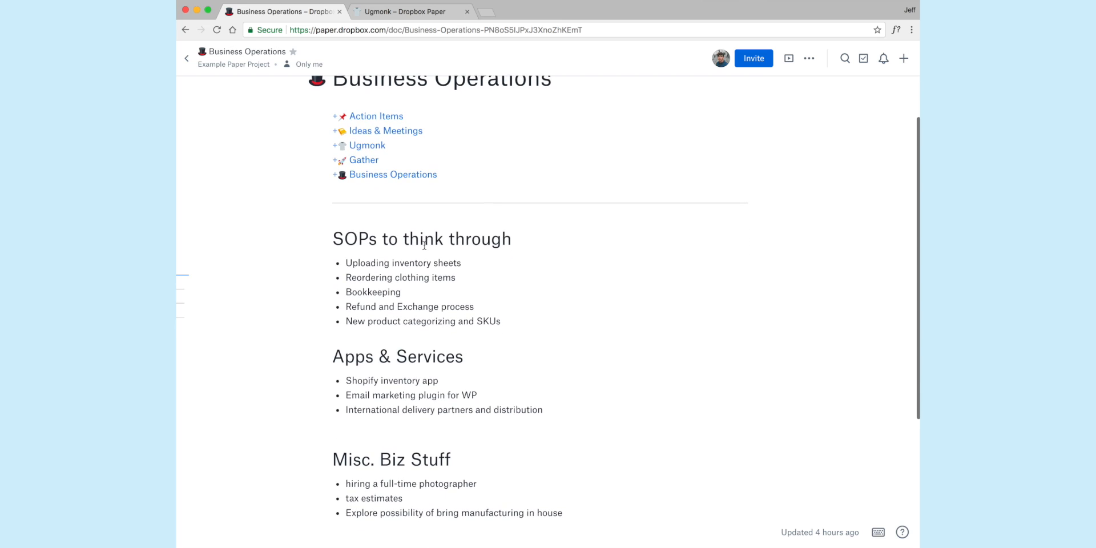
scroll("down", 3)
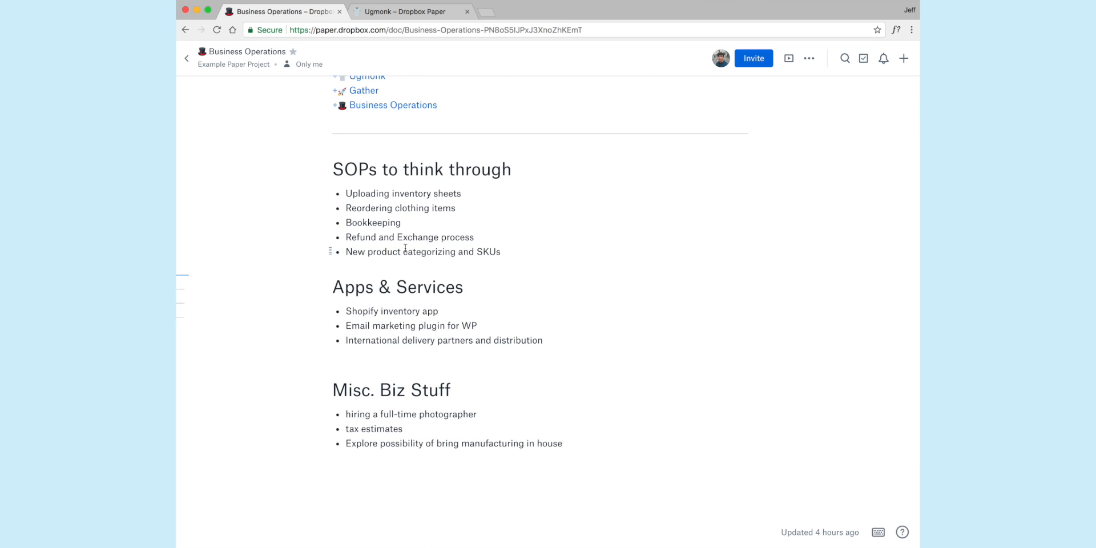
scroll("up", 3)
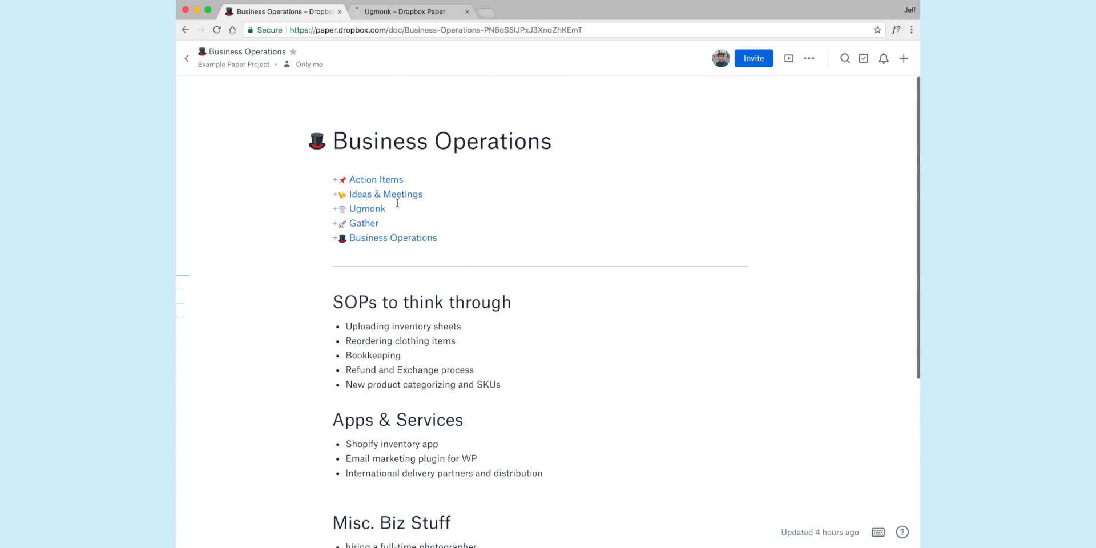
left_click(377, 179)
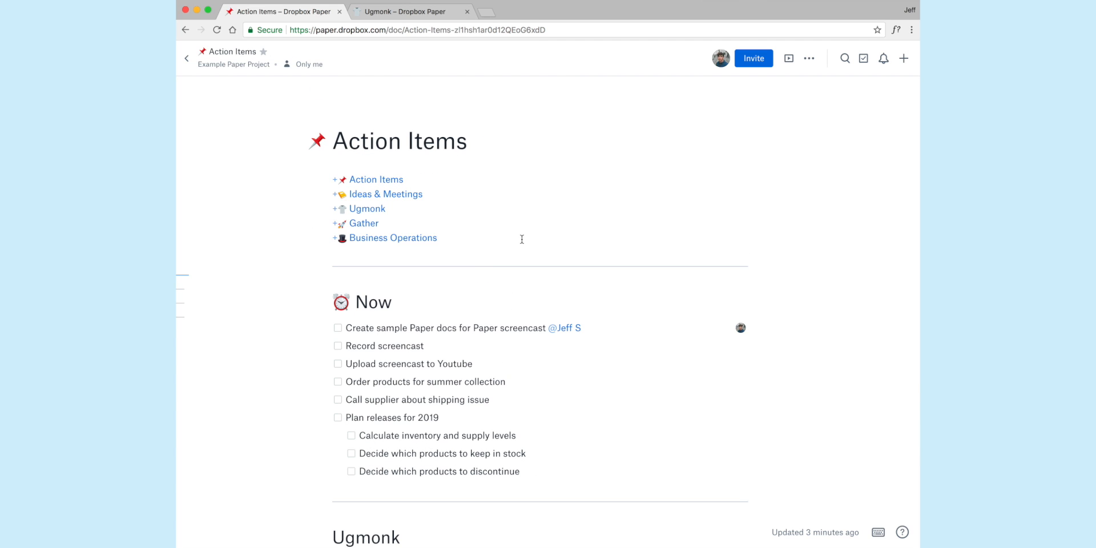